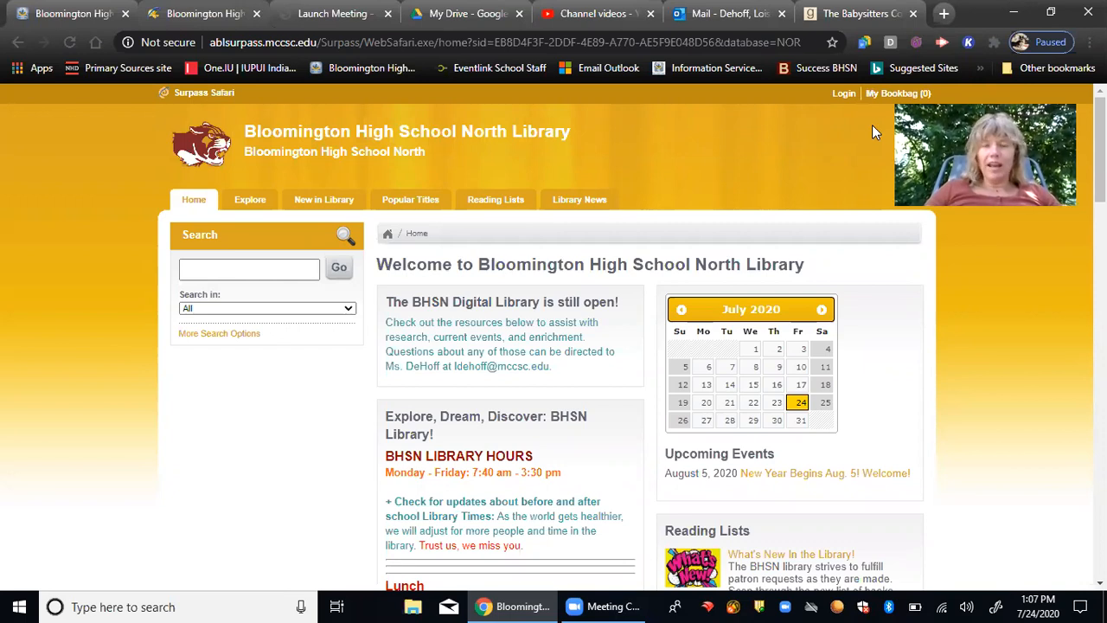
mouse_move(882, 127)
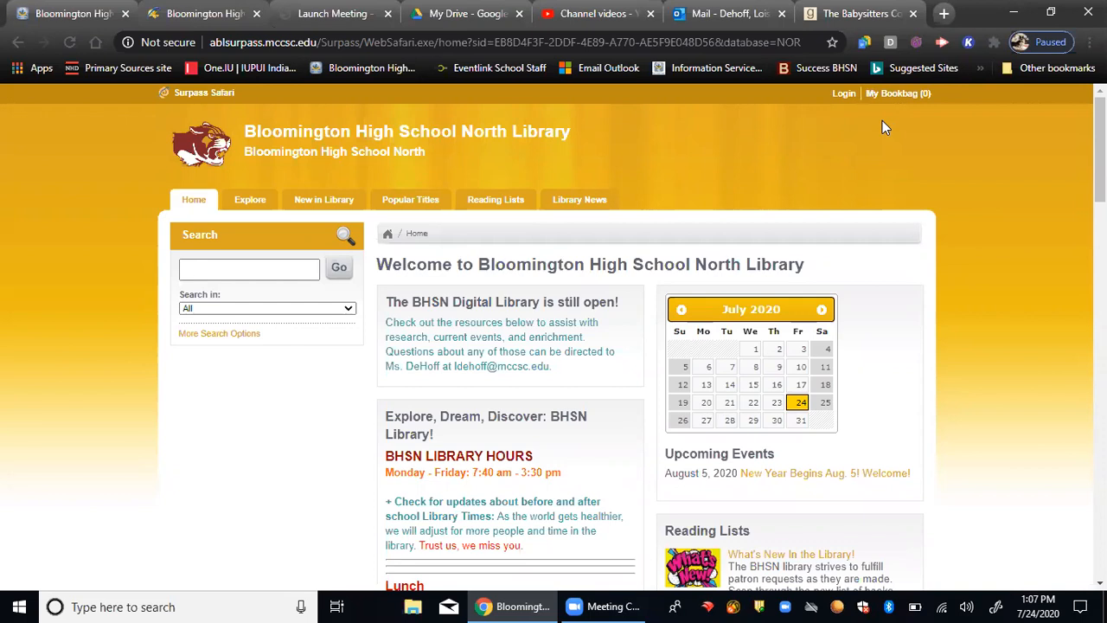
mouse_move(375, 477)
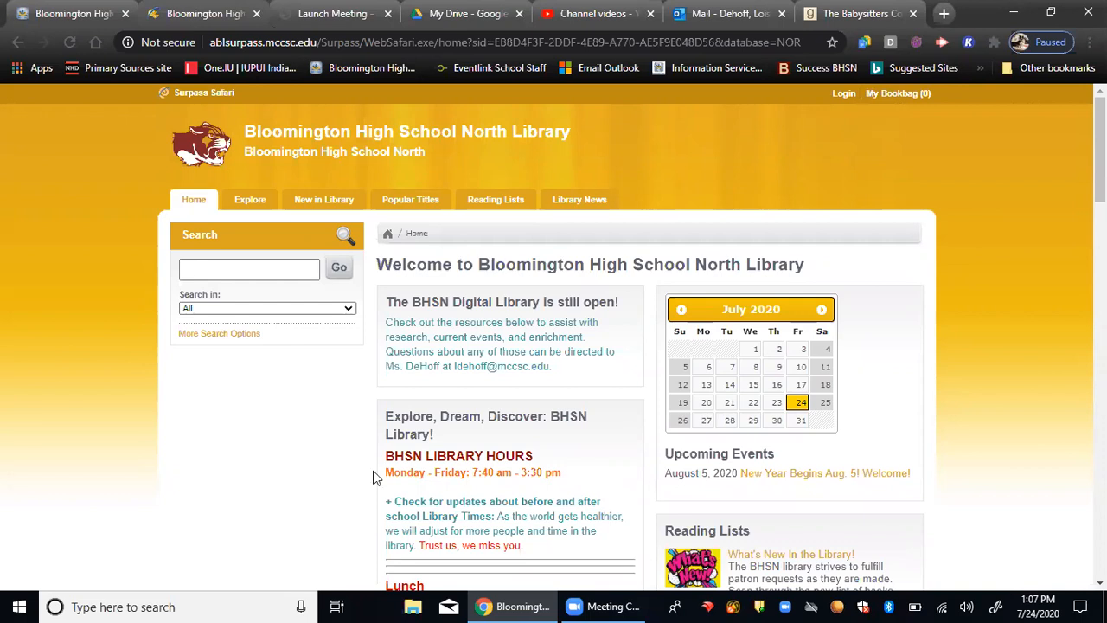
mouse_move(320, 300)
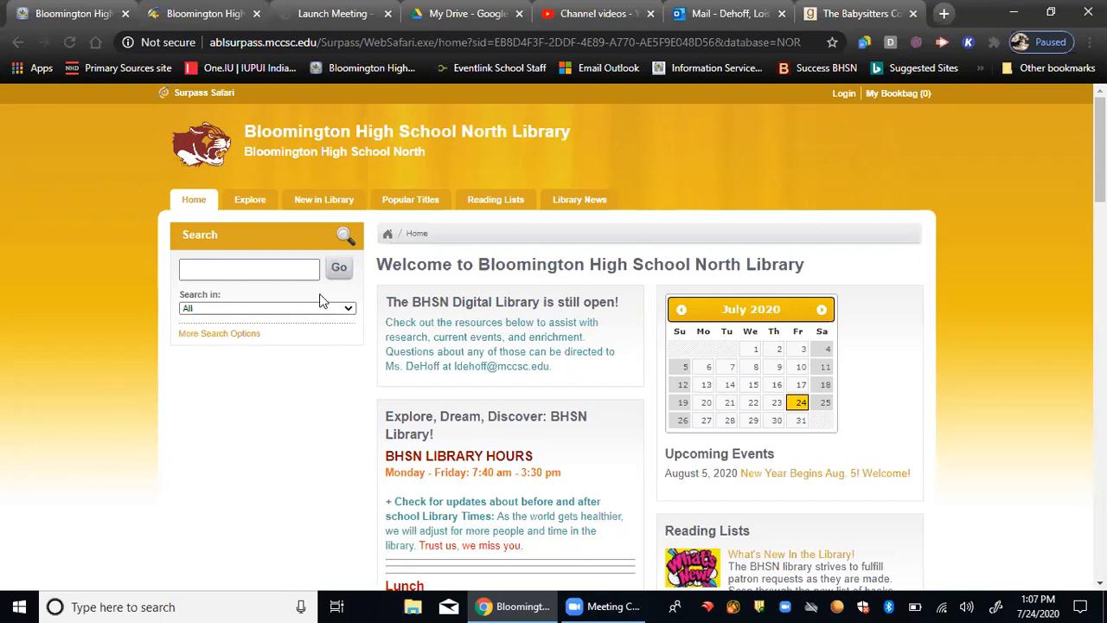
mouse_move(321, 304)
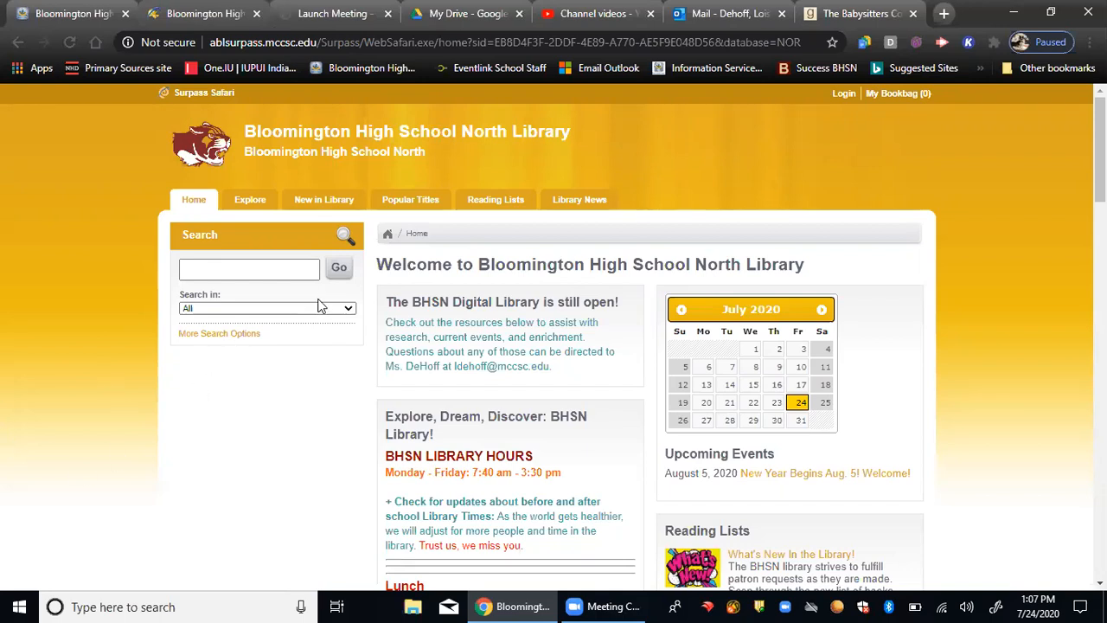
Step: Scroll down the library home page to get ready to search the catalog
left_click(249, 268)
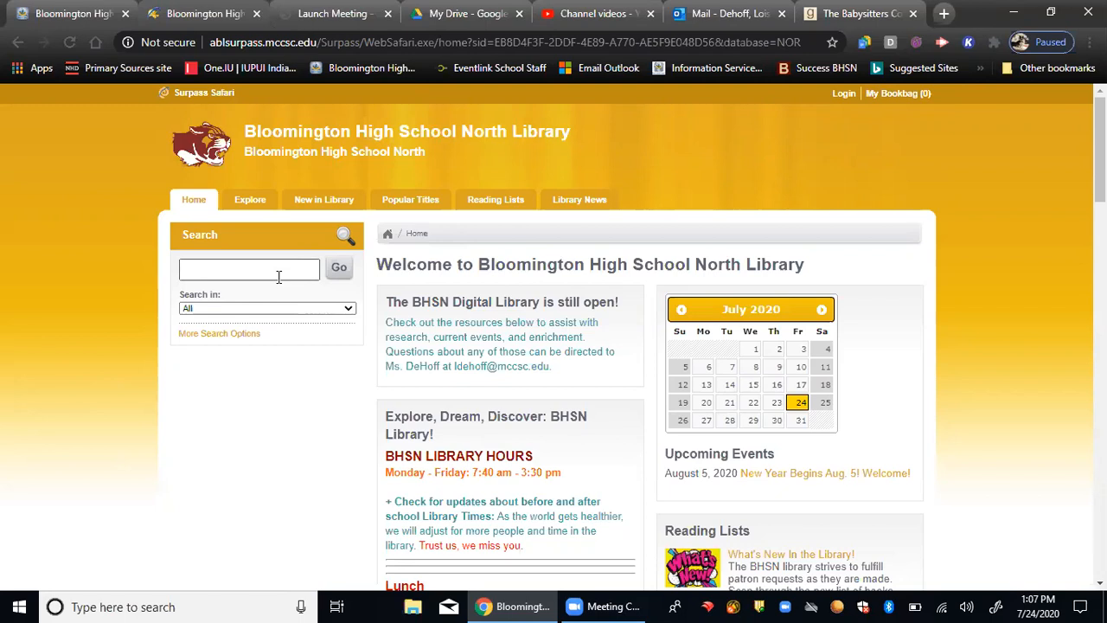
left_click(249, 269)
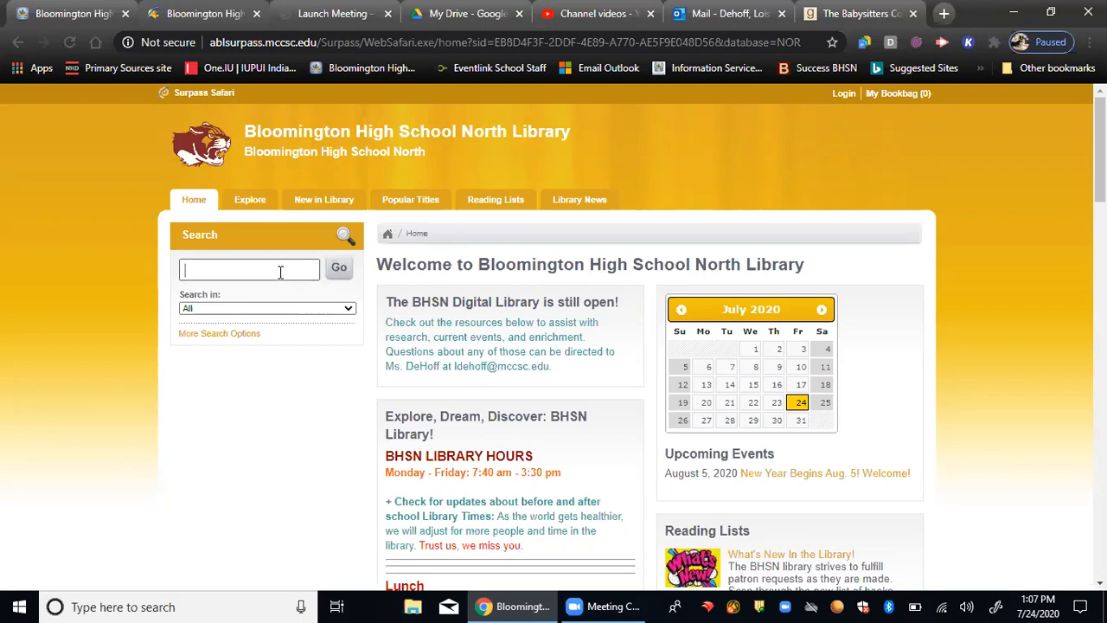
scroll("down", 3)
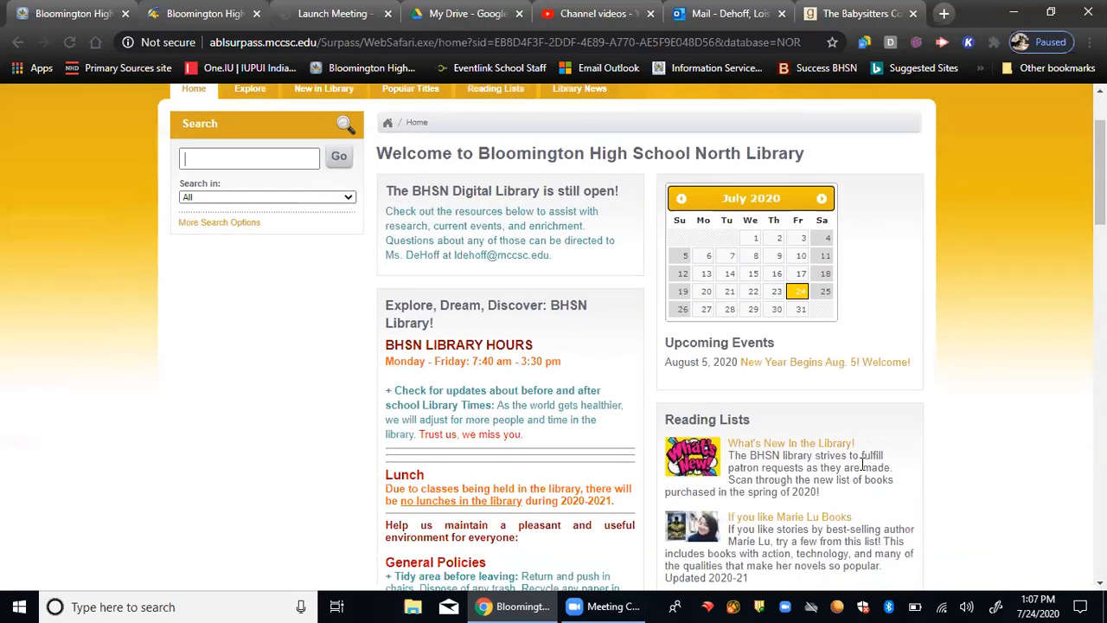
scroll("down", 3)
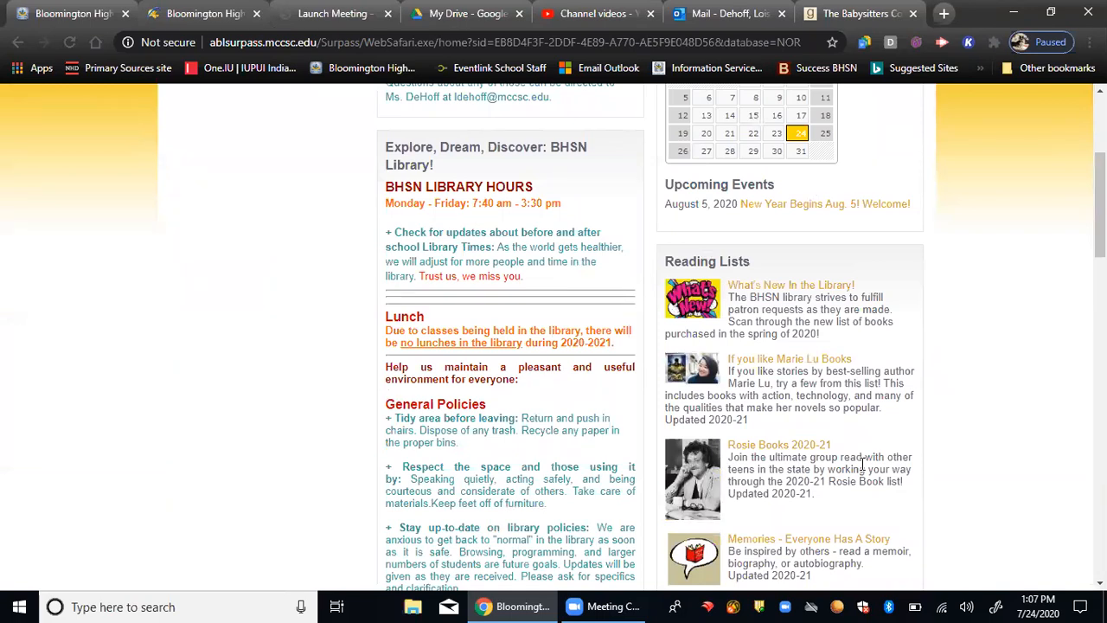
scroll("down", 3)
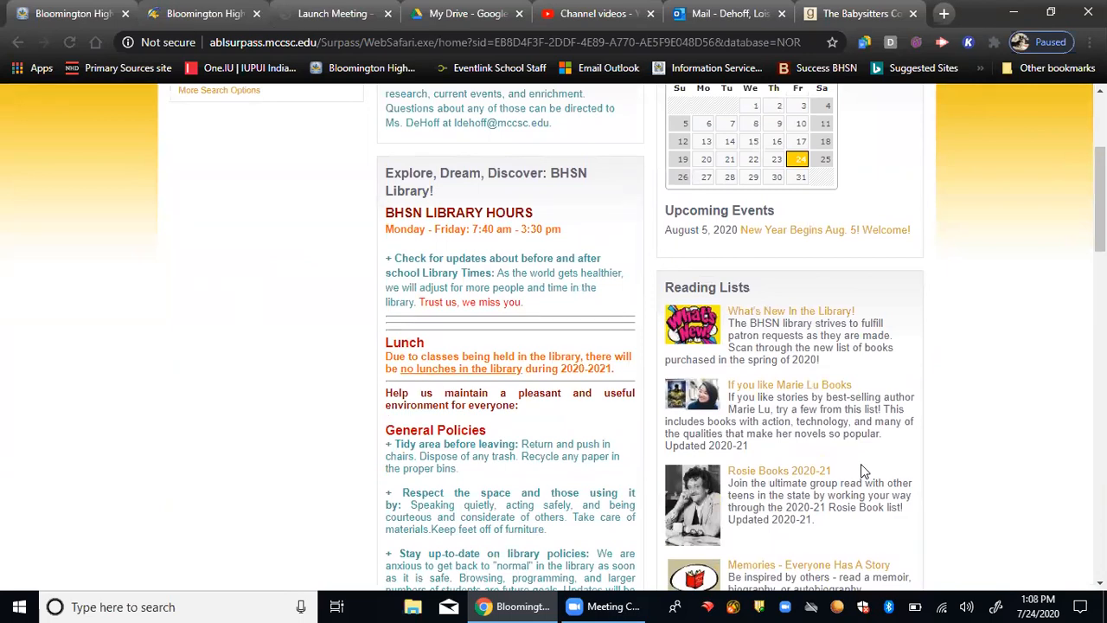
mouse_move(900, 250)
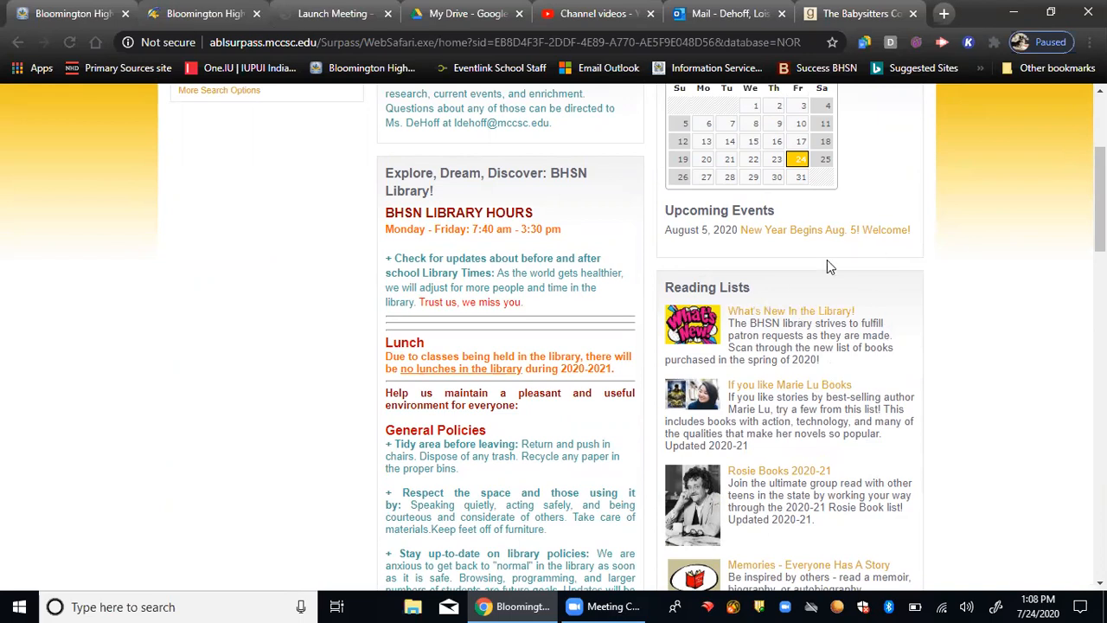
Step: Open the What's New In the Library! reading list and scroll through its 23 items
left_click(790, 311)
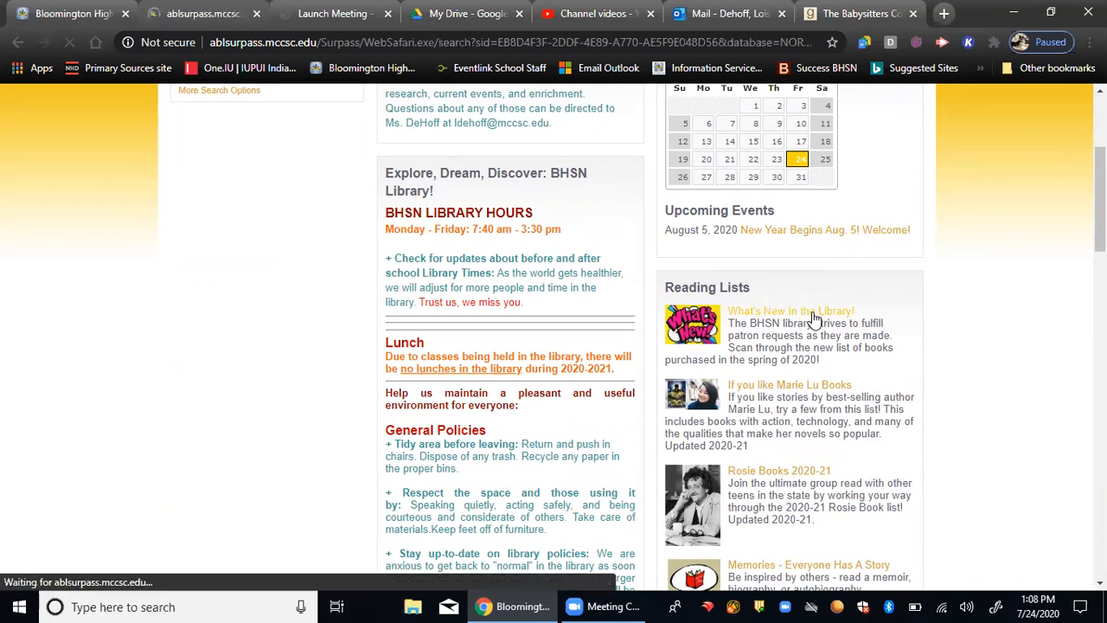
left_click(789, 310)
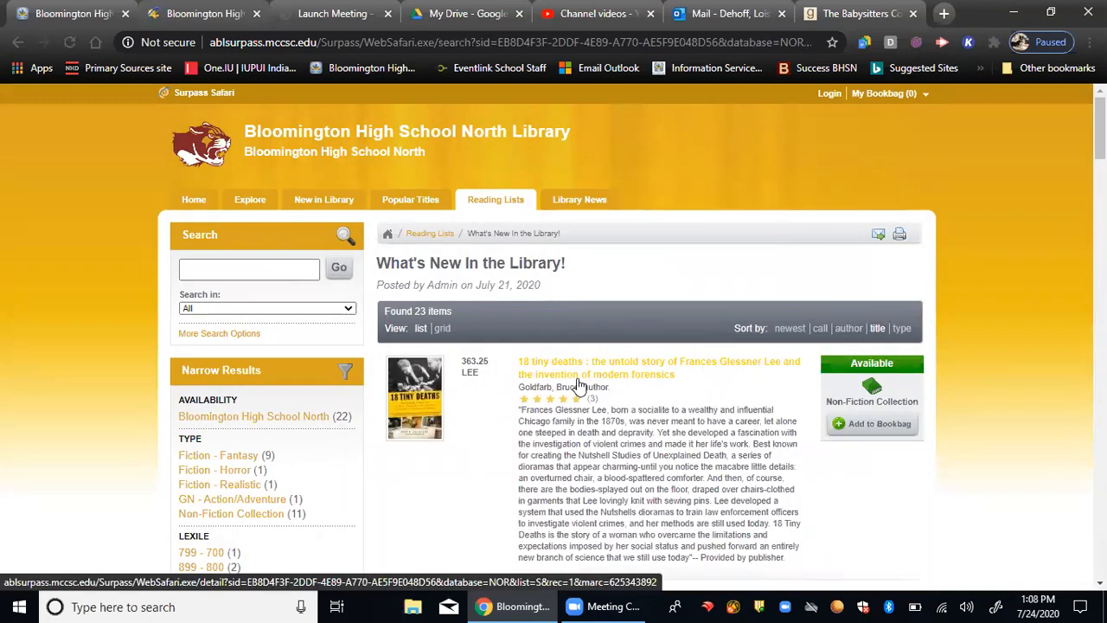
scroll("down", 3)
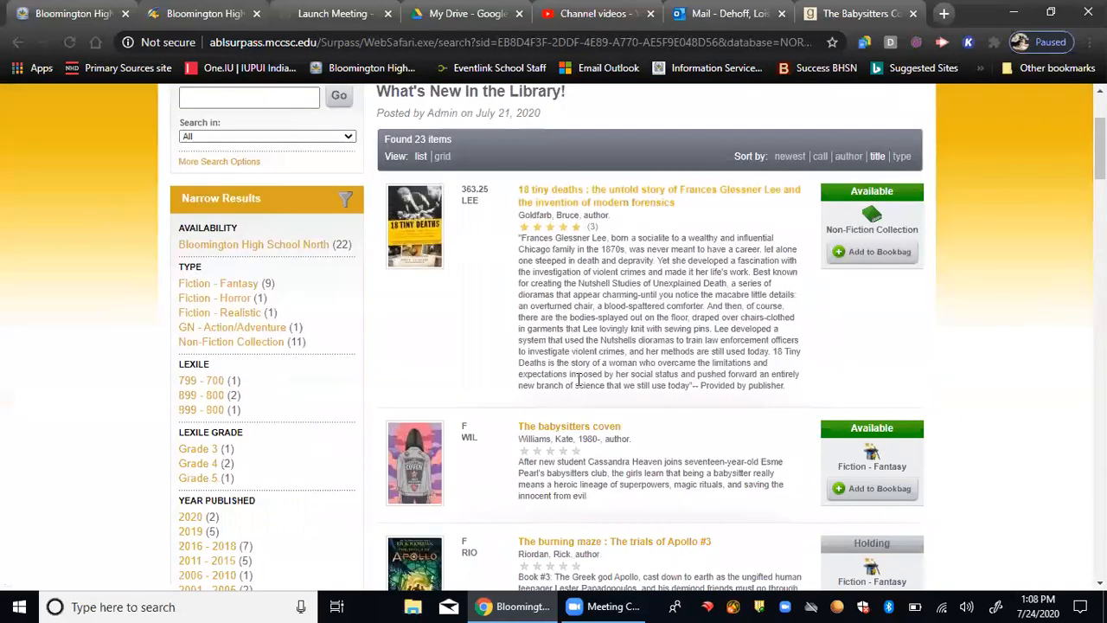
scroll("down", 3)
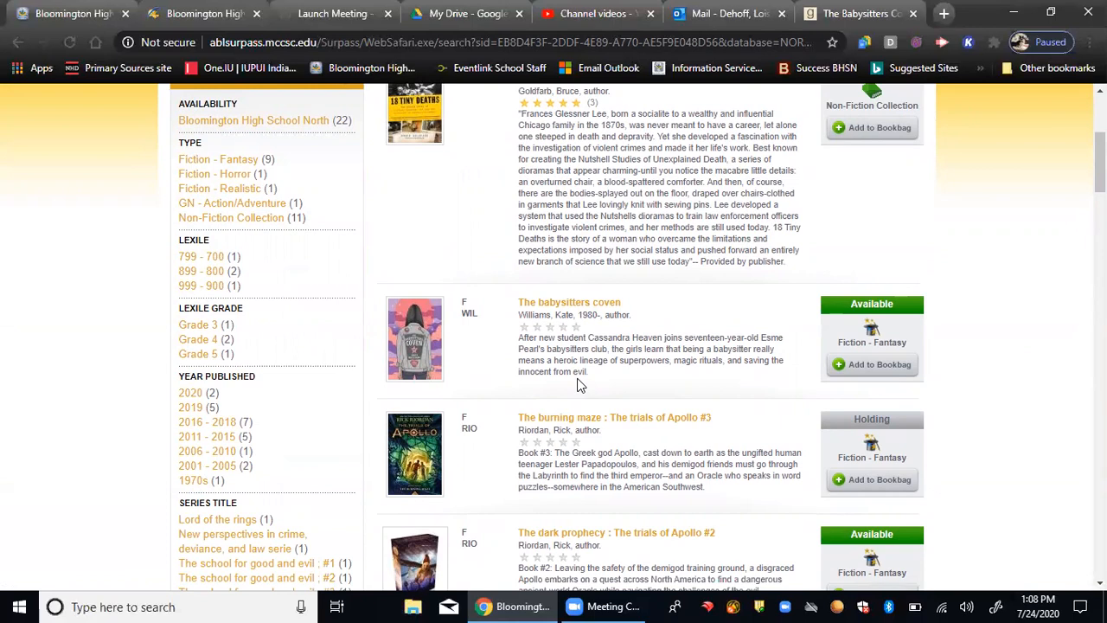
mouse_move(531, 333)
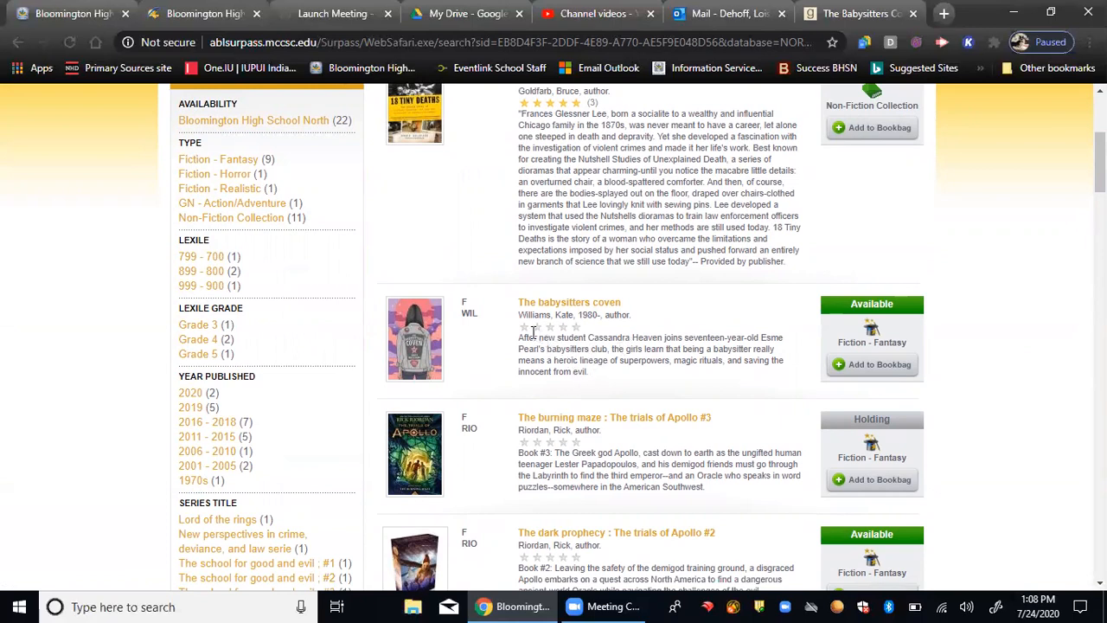
mouse_move(597, 331)
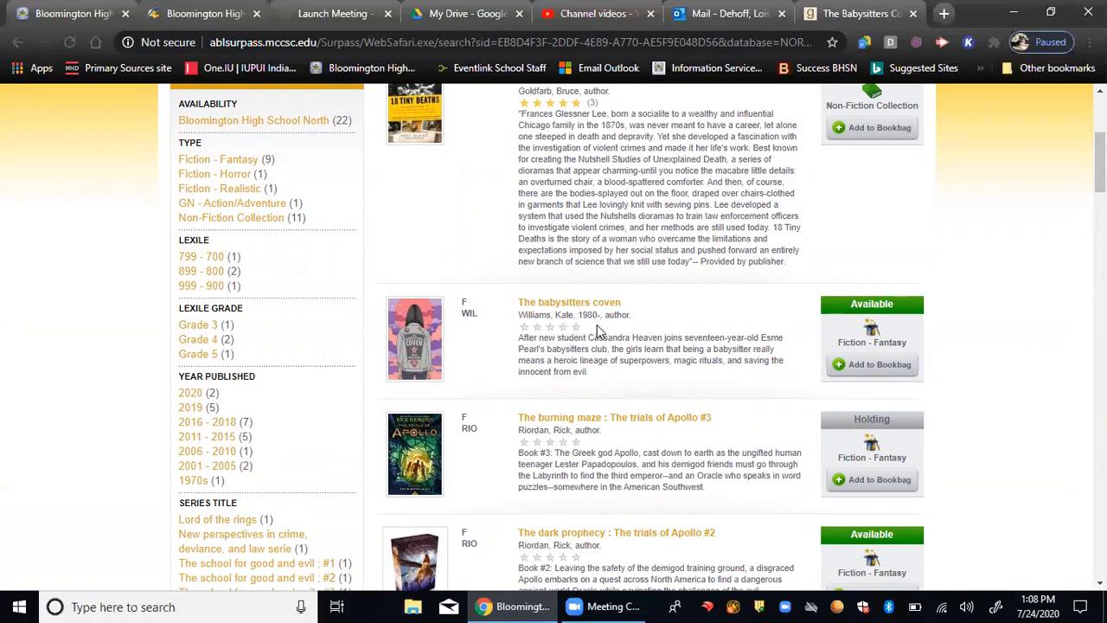
mouse_move(616, 331)
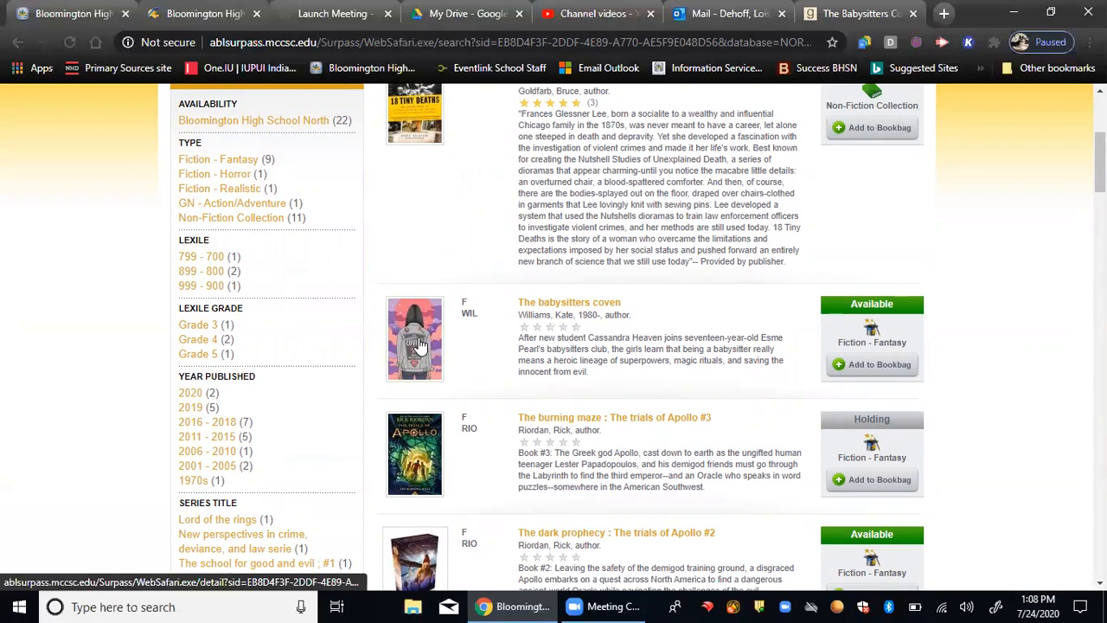
Step: Open the detail page for The babysitters coven by Kate Williams
left_click(414, 338)
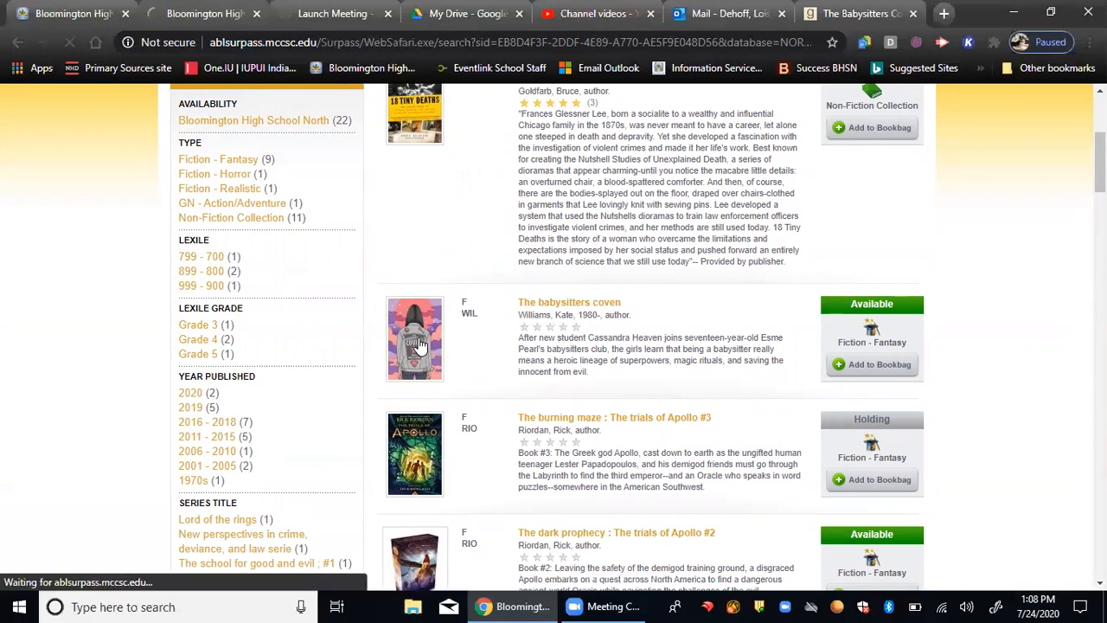
left_click(568, 302)
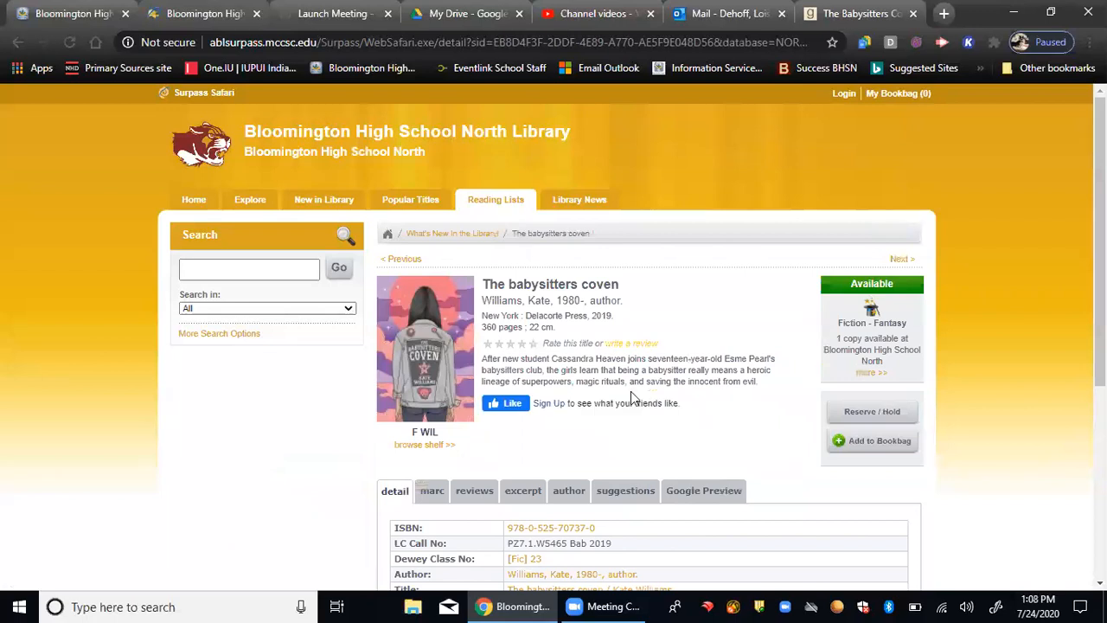
mouse_move(674, 340)
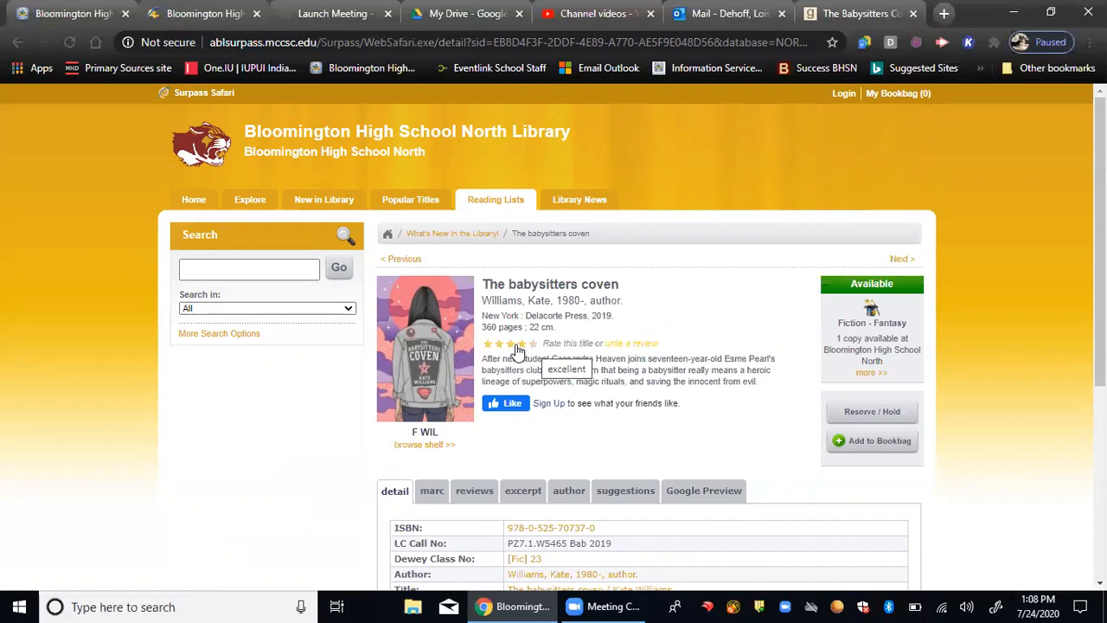
Step: Rate The babysitters coven four stars and dismiss the thank-you alert
left_click(522, 343)
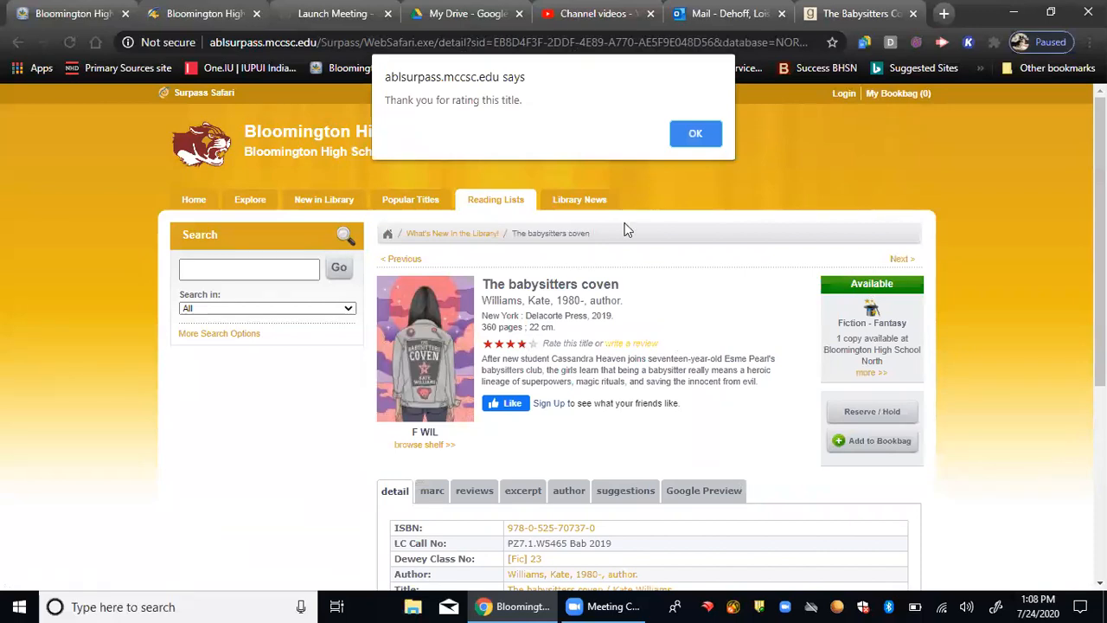
left_click(695, 133)
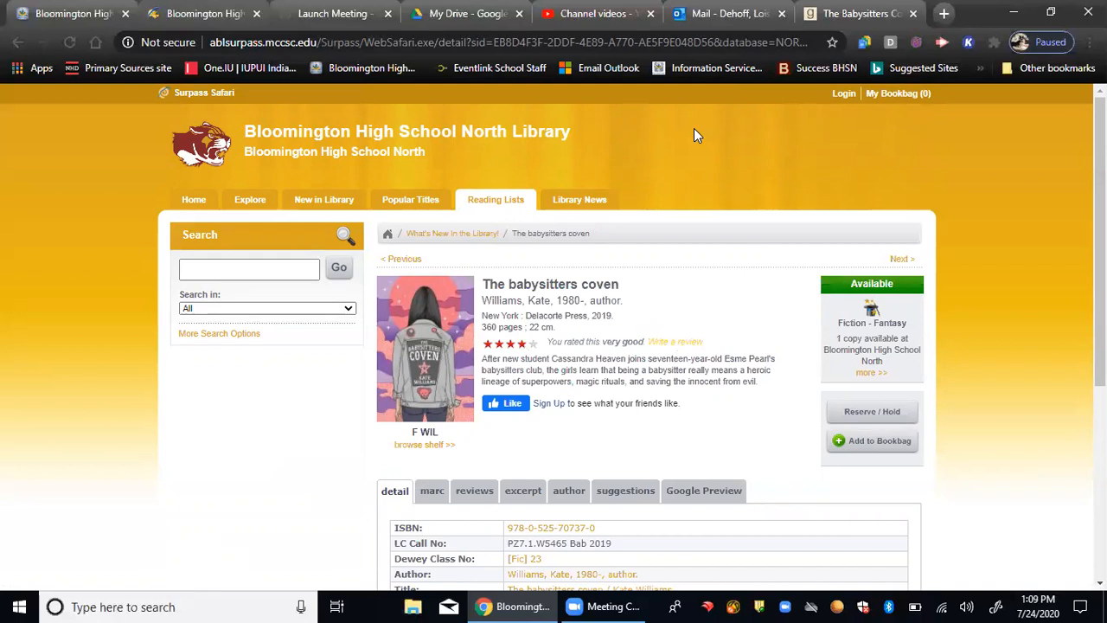
mouse_move(675, 343)
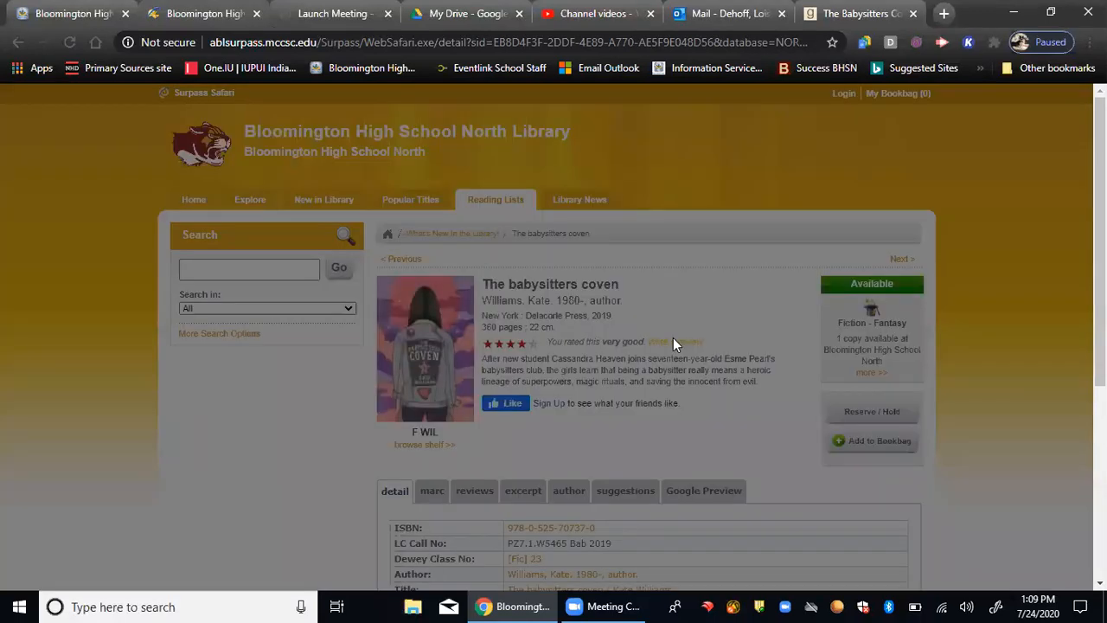
Step: Start a review and enter 'Lois DeHO' as the reviewer name, then focus Review Text
left_click(677, 341)
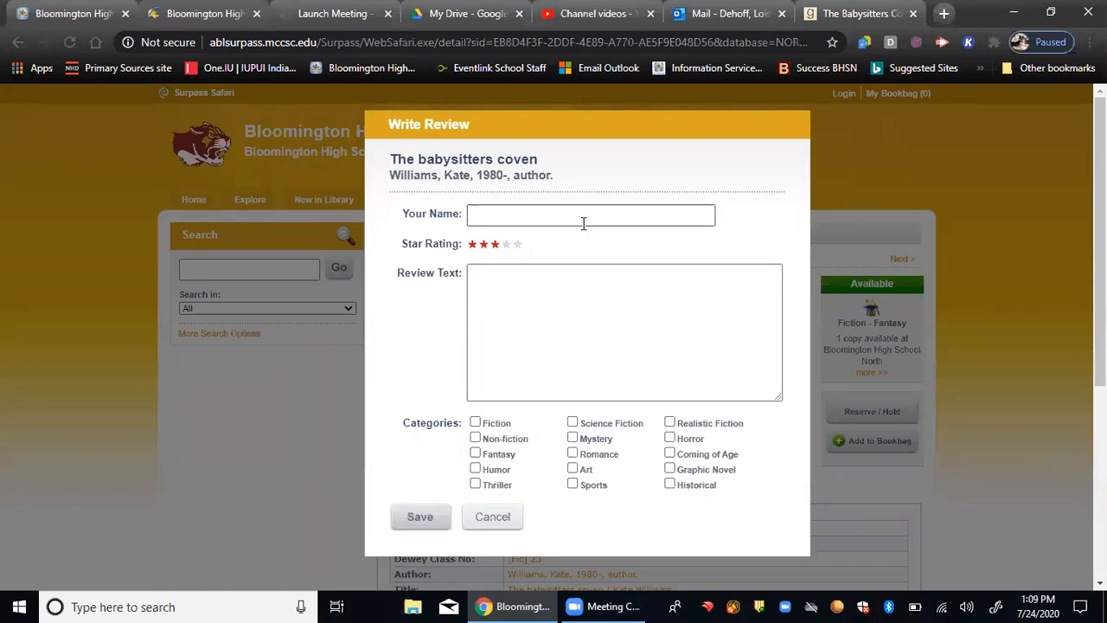
left_click(591, 214)
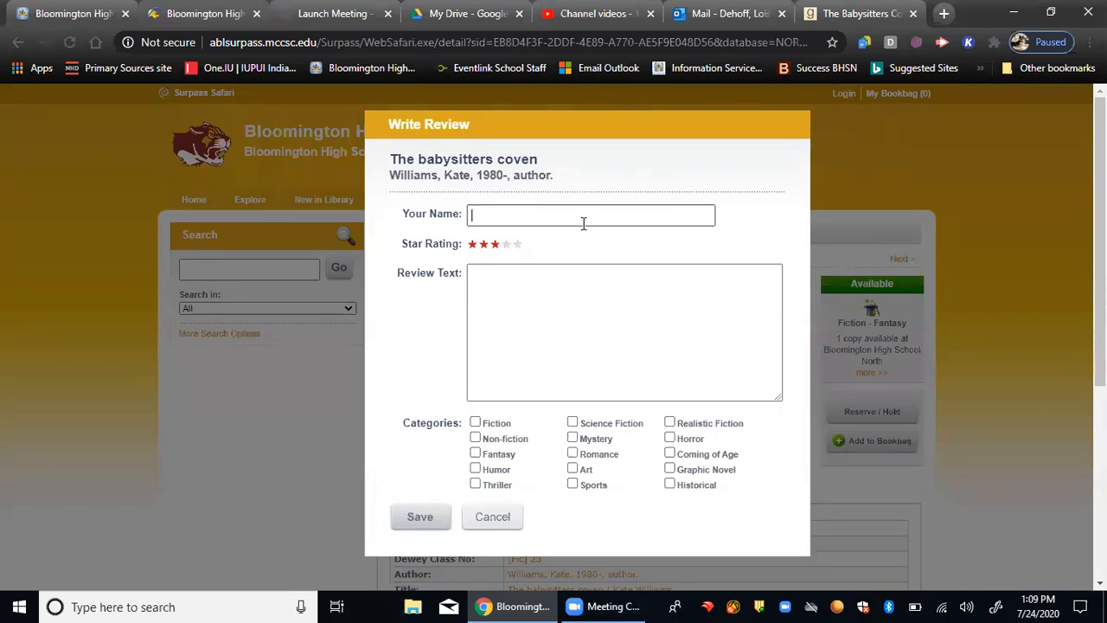
type("Lois De")
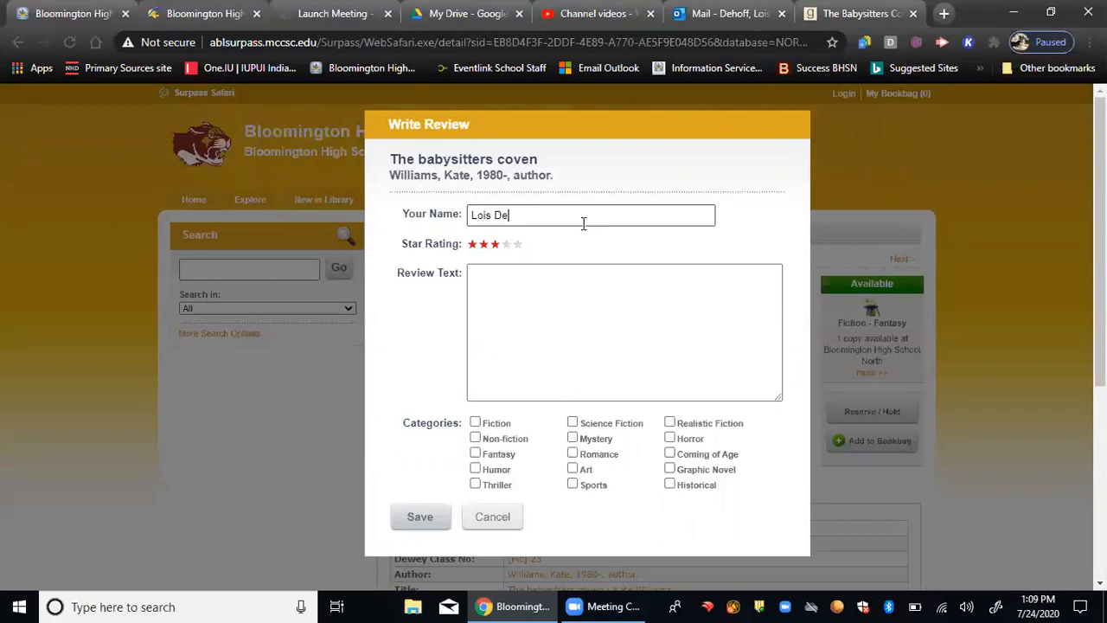
type("HO")
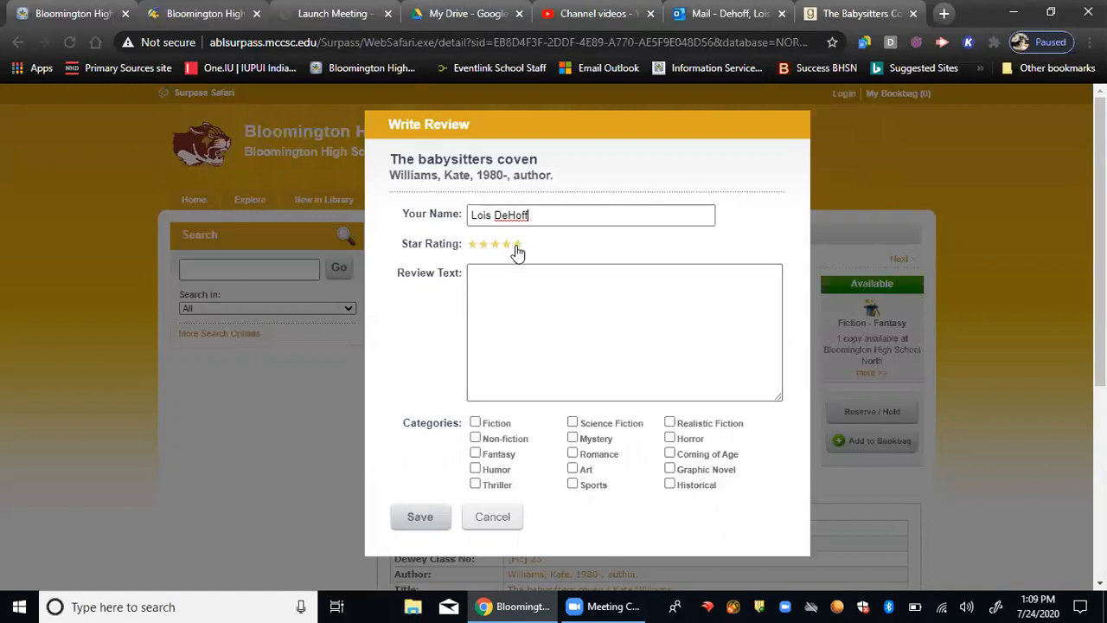
mouse_move(518, 243)
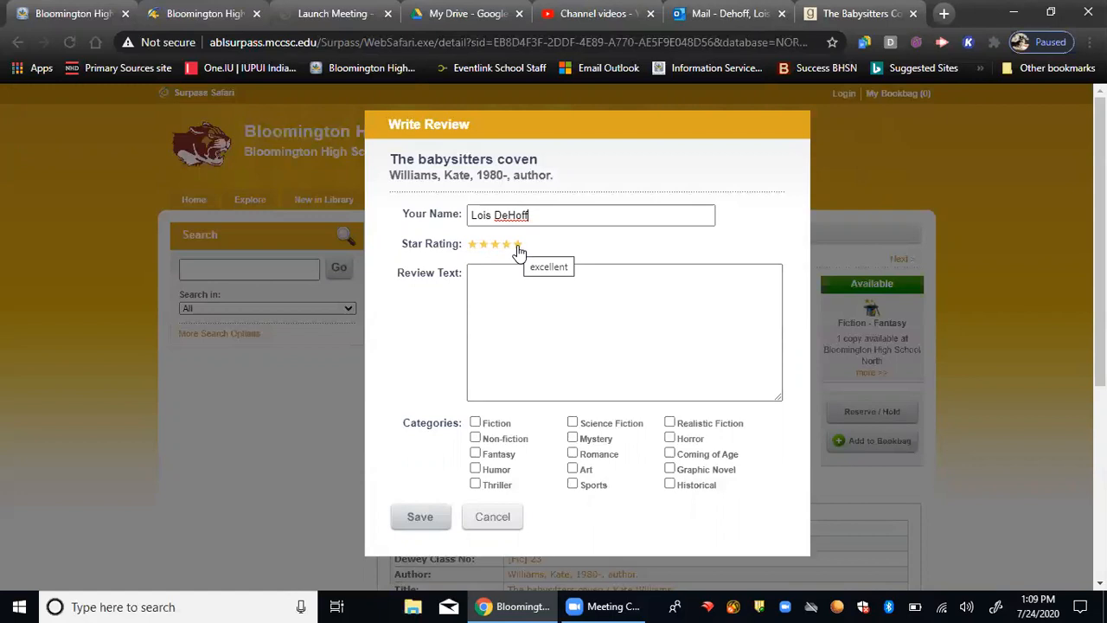
left_click(496, 243)
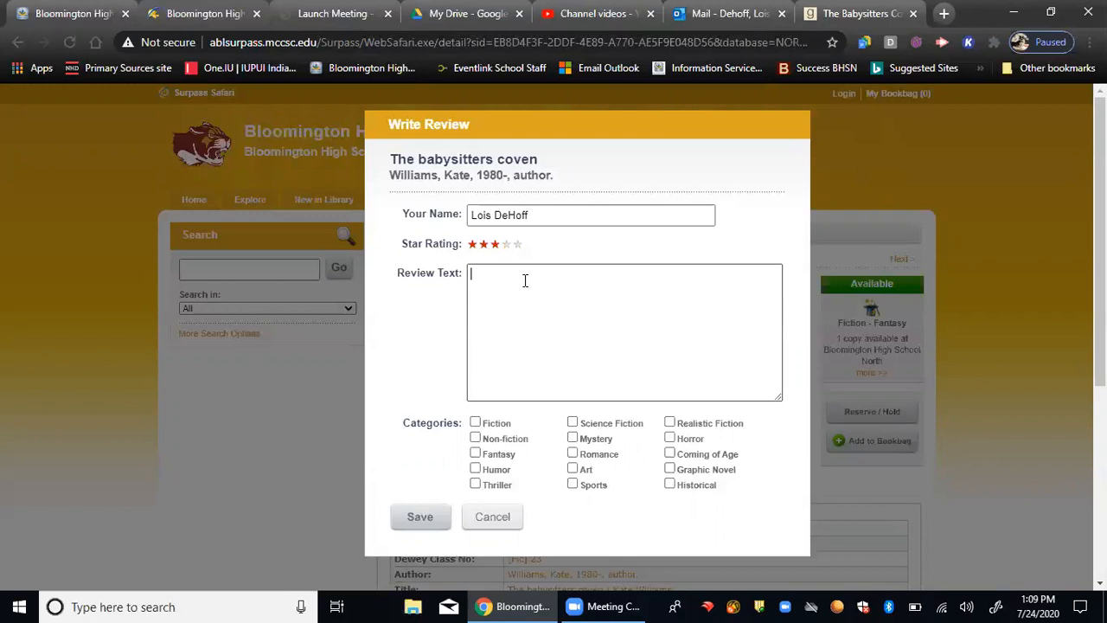
Step: Enter the review text in the Review Text box and scroll to check it
type("skfskfjskfj")
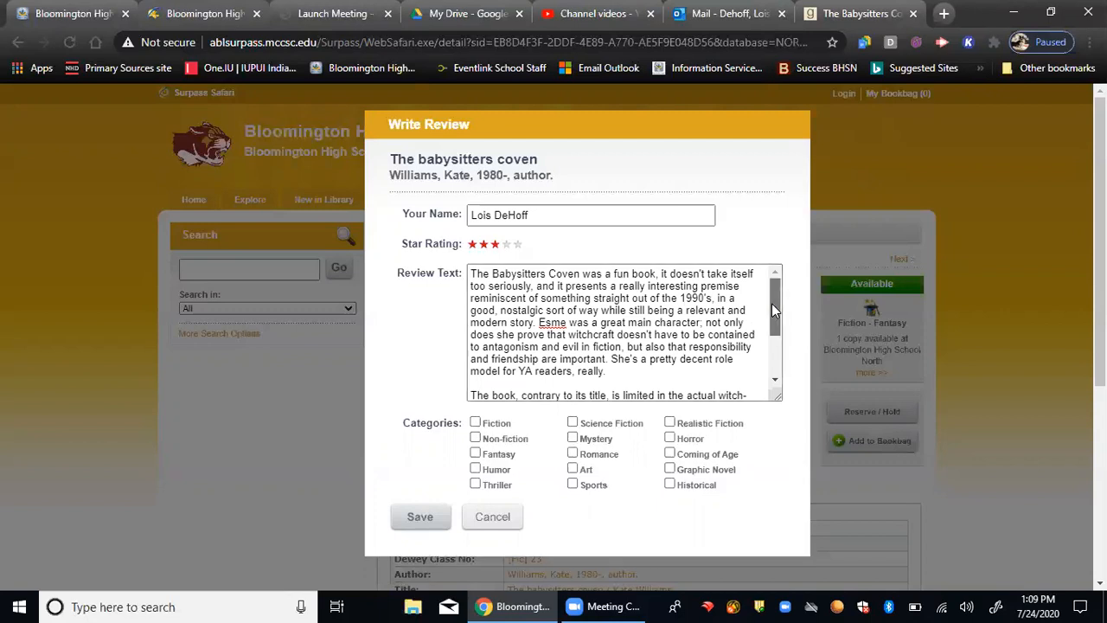
scroll("down", 3)
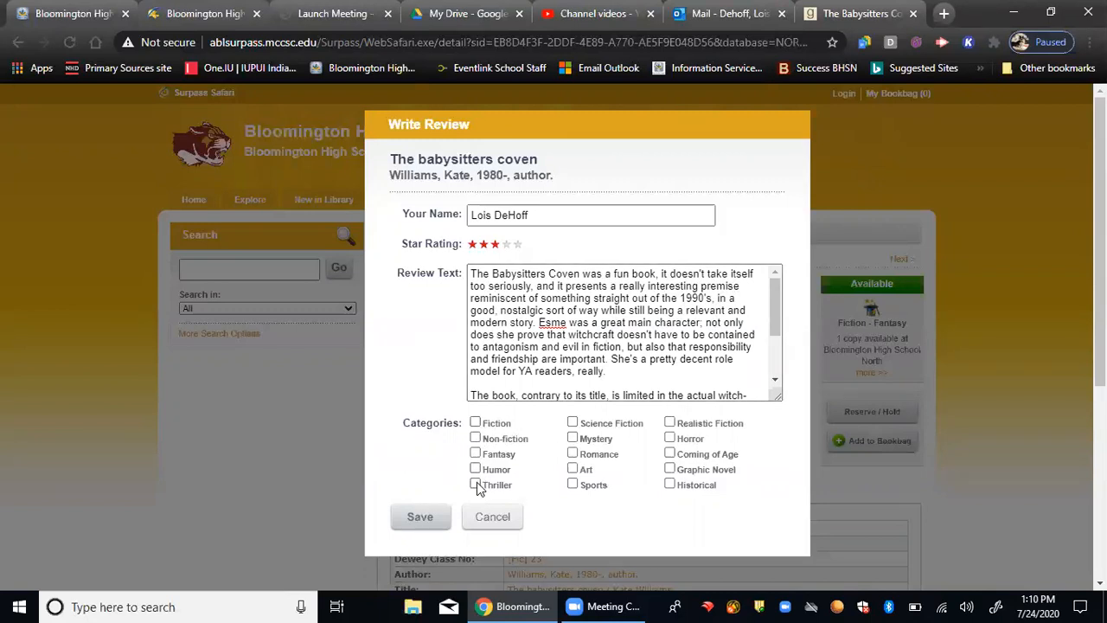
Step: Tick the Thriller, Fiction, Humor and Horror categories and save the review
left_click(475, 483)
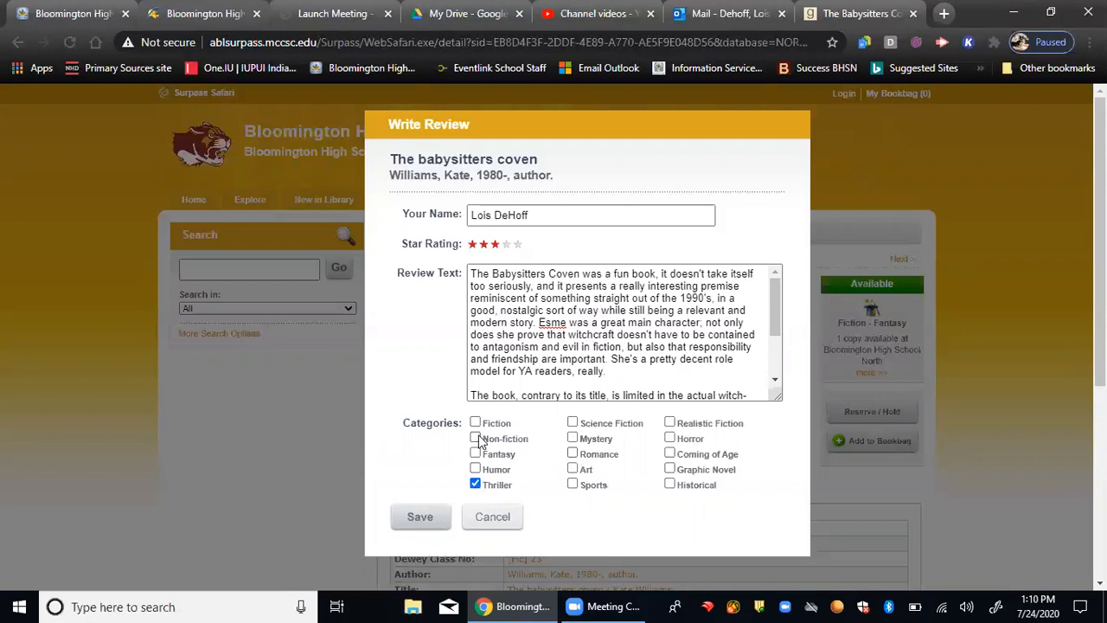
left_click(475, 422)
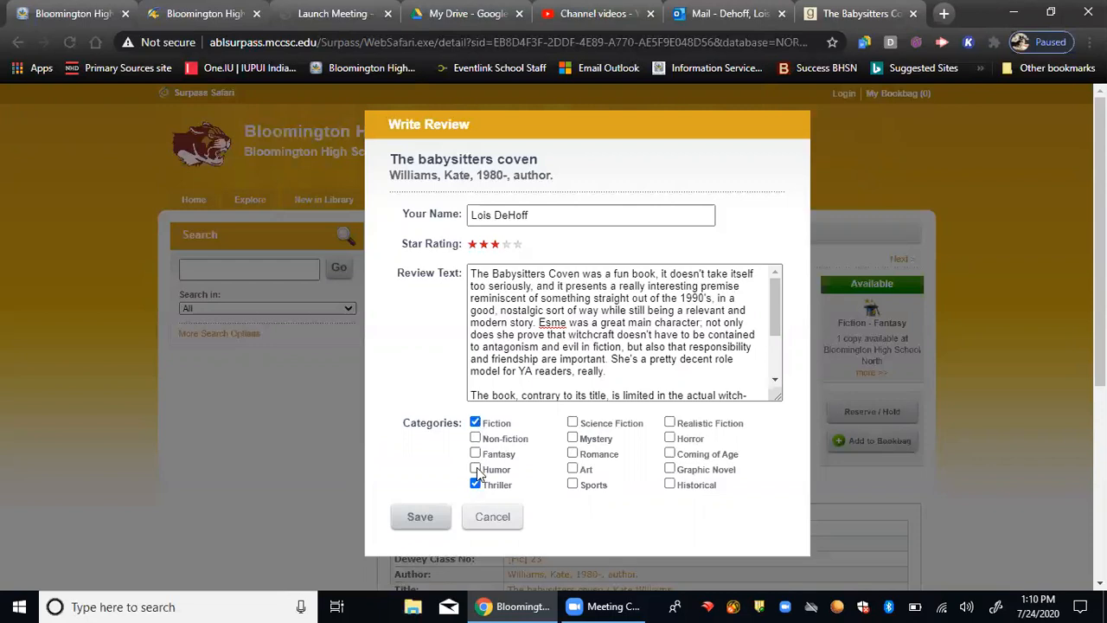
left_click(475, 468)
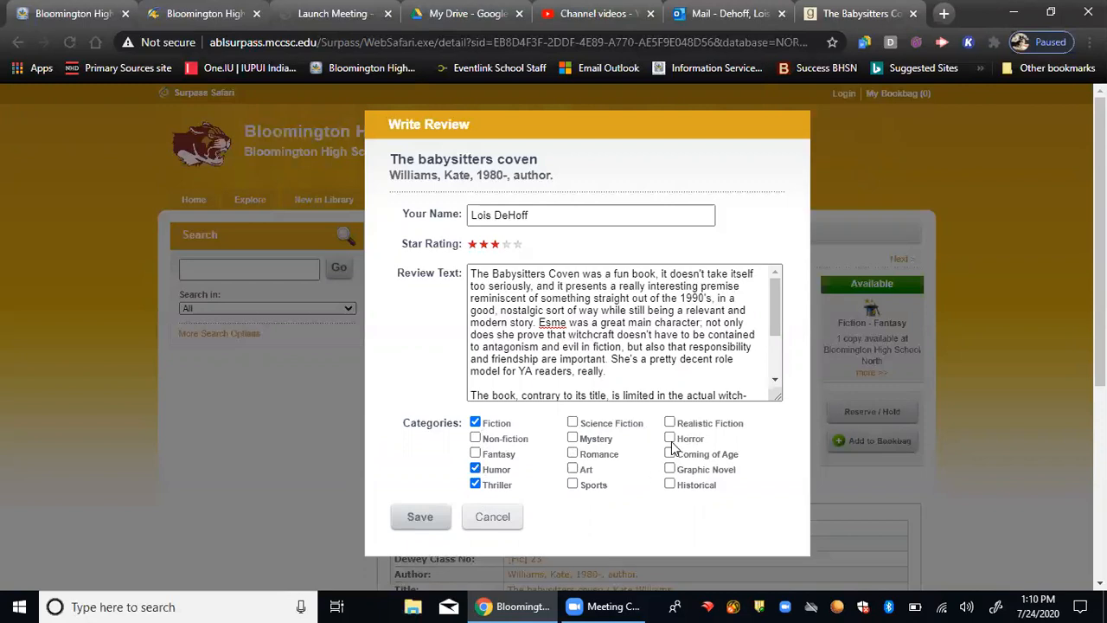
left_click(670, 438)
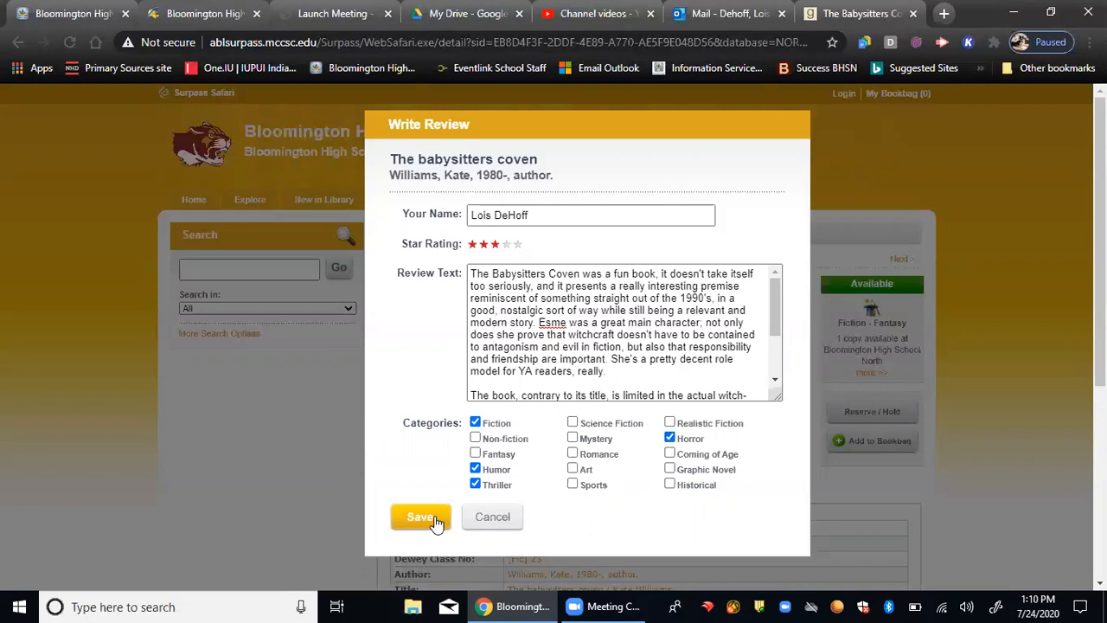
left_click(421, 517)
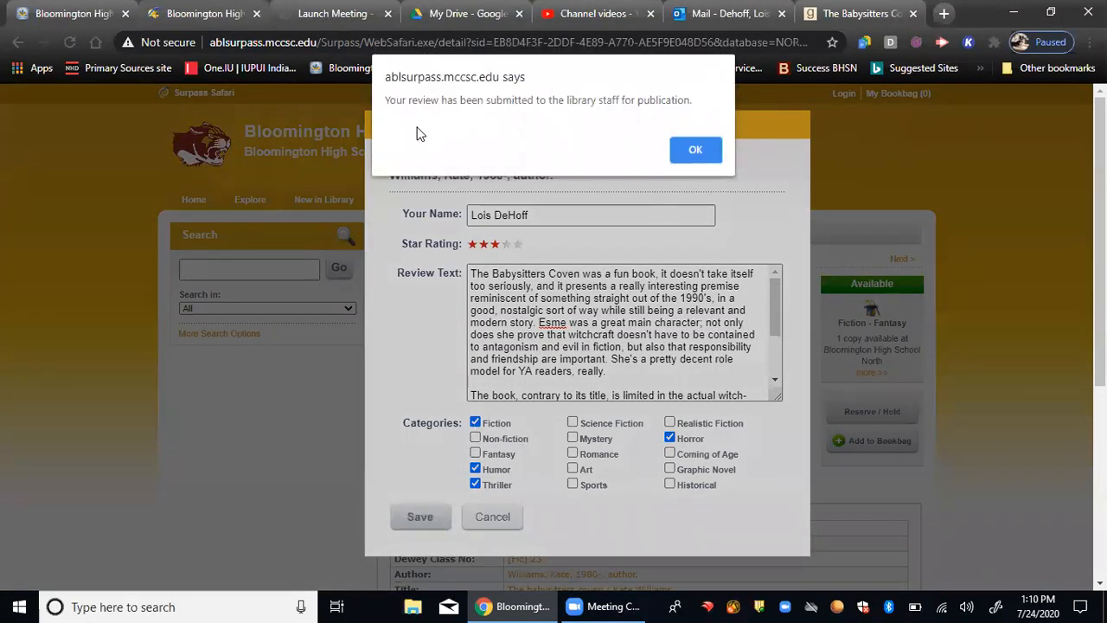
mouse_move(506, 127)
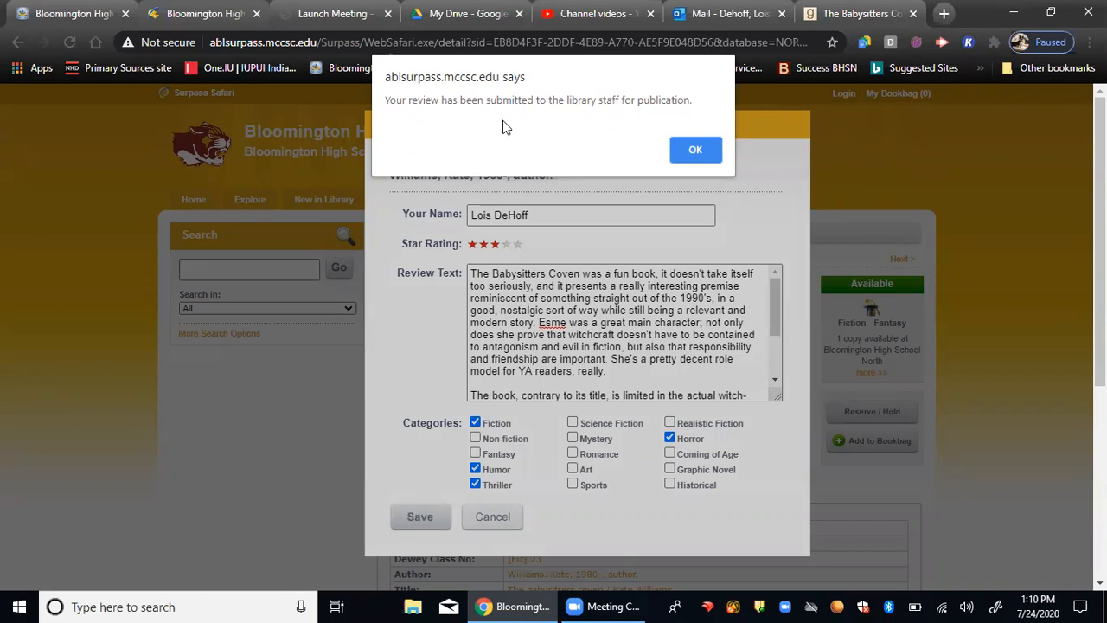
mouse_move(646, 106)
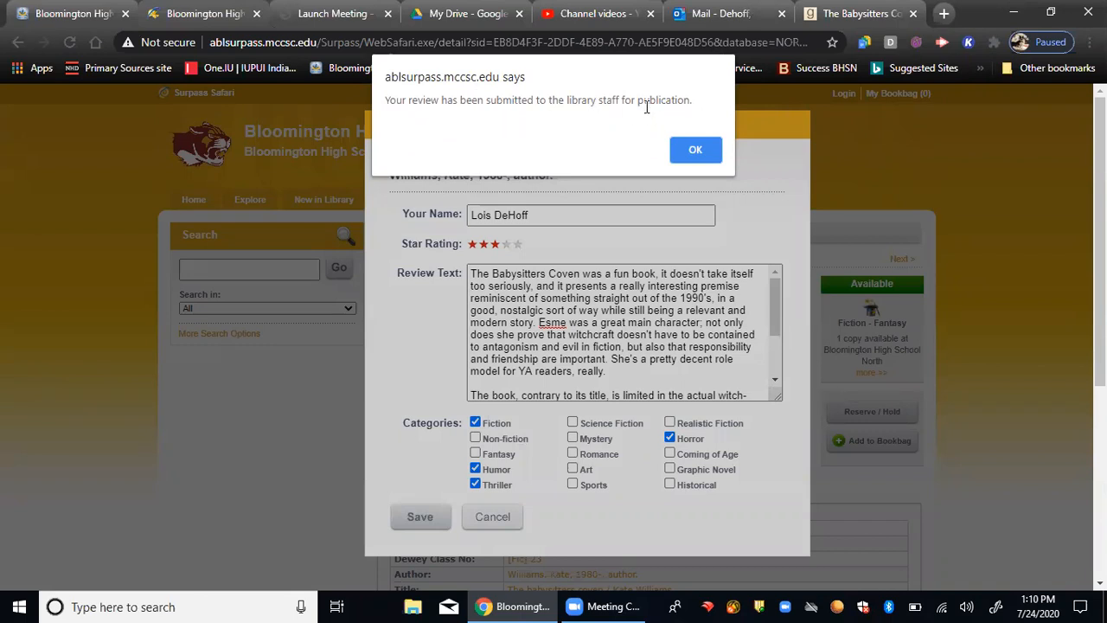
Step: Dismiss the 'Your review has been submitted' alert
left_click(695, 149)
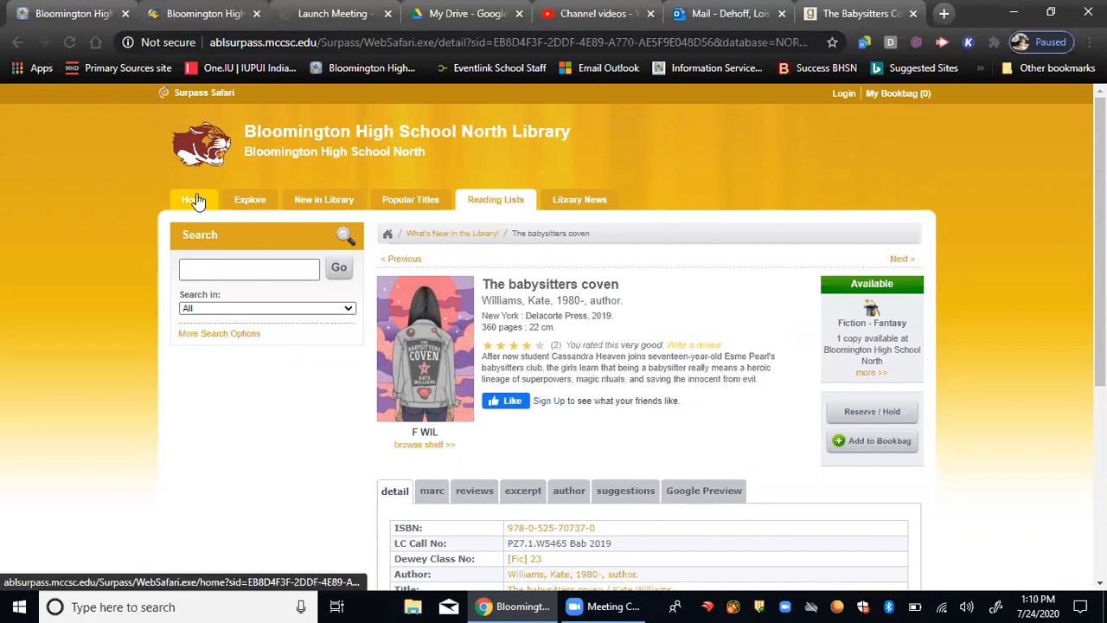
Step: Return to the library home page and scroll down to Recent Reviews
left_click(193, 199)
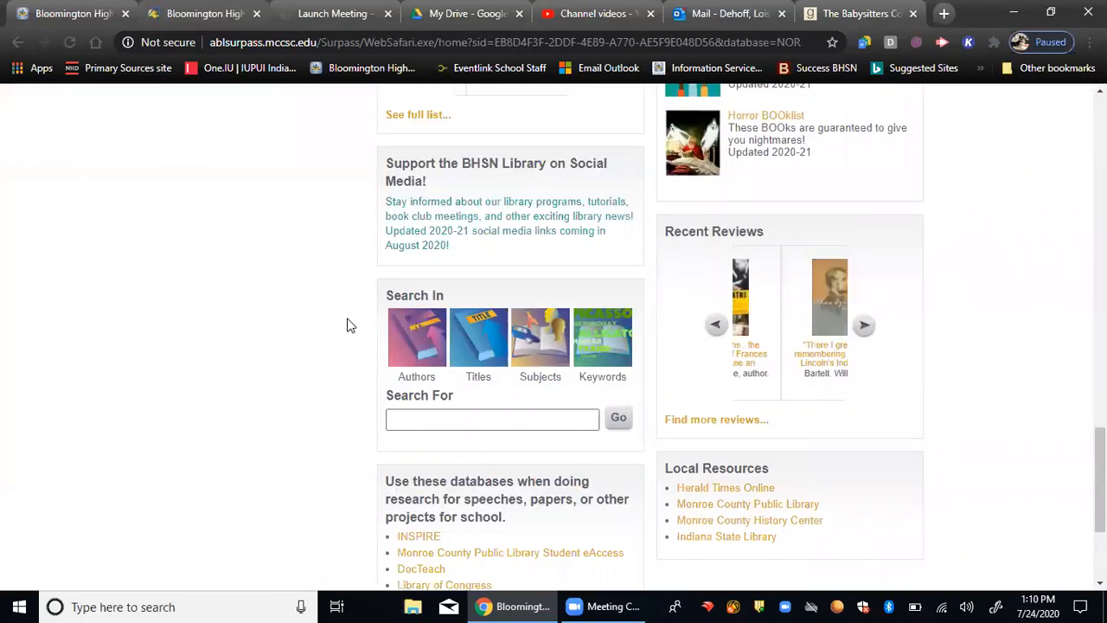
scroll("down", 3)
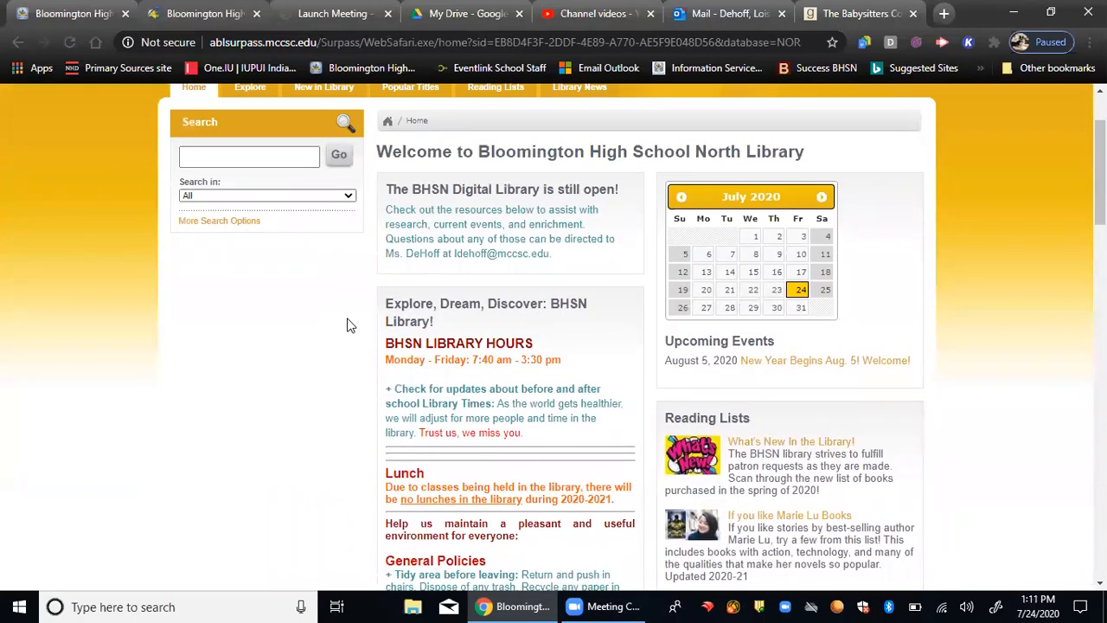
scroll("down", 3)
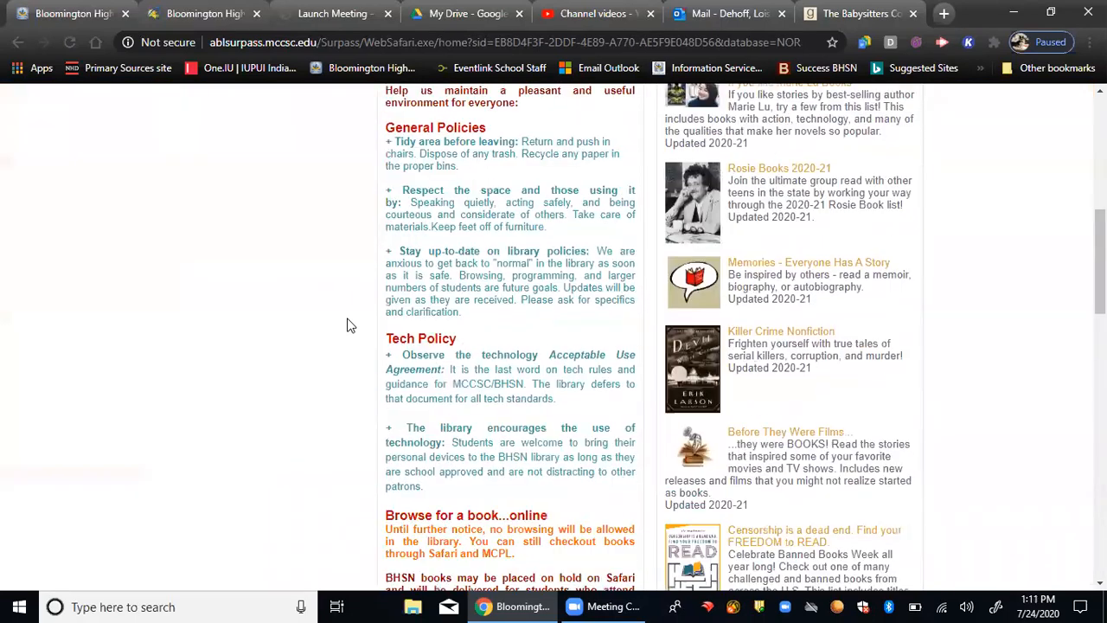
scroll("down", 3)
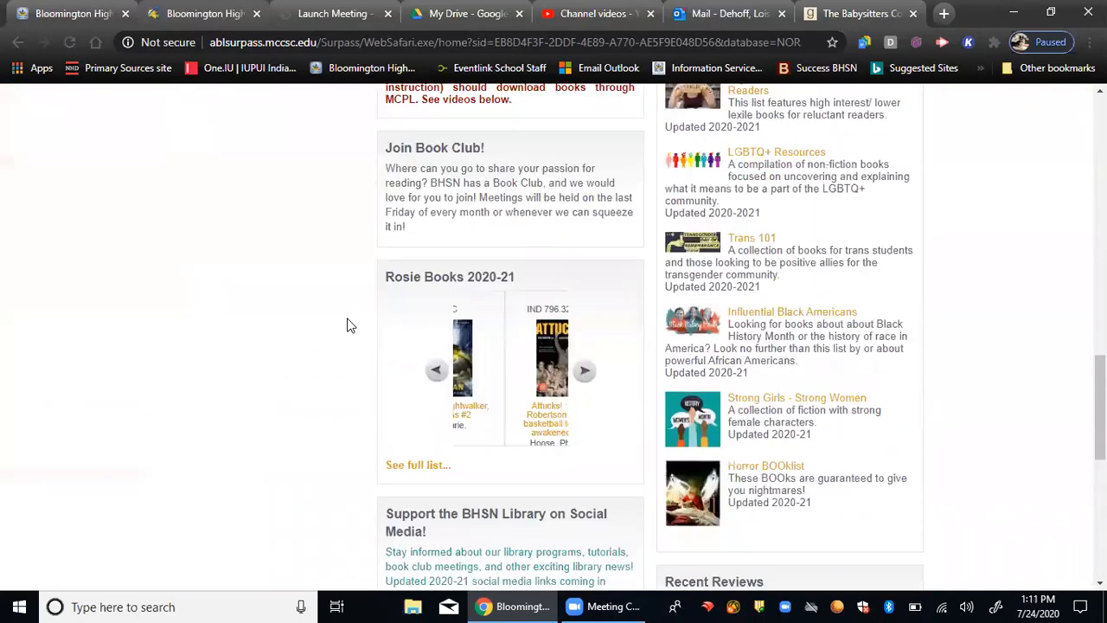
scroll("down", 3)
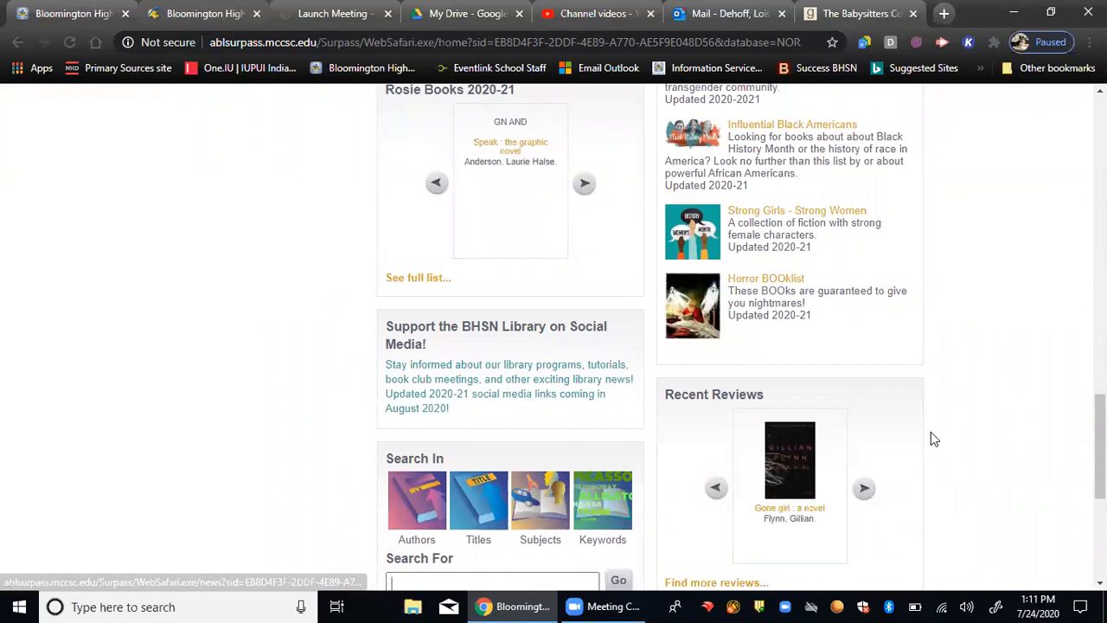
Step: Advance the Recent Reviews carousel to Black-eyed Suzie and scroll slightly down
left_click(864, 488)
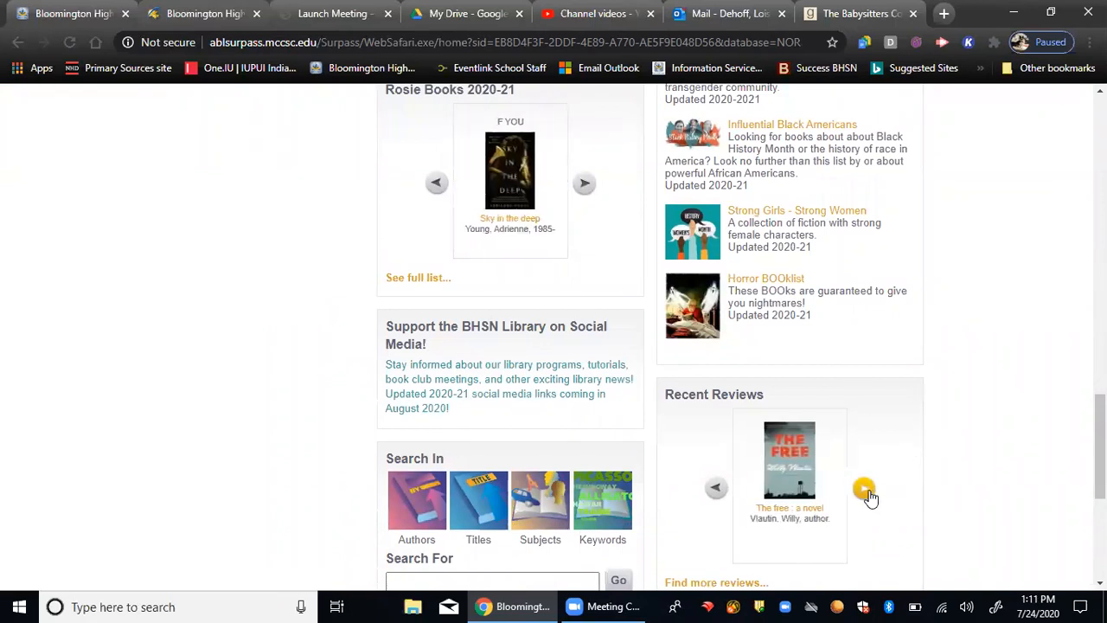
left_click(584, 182)
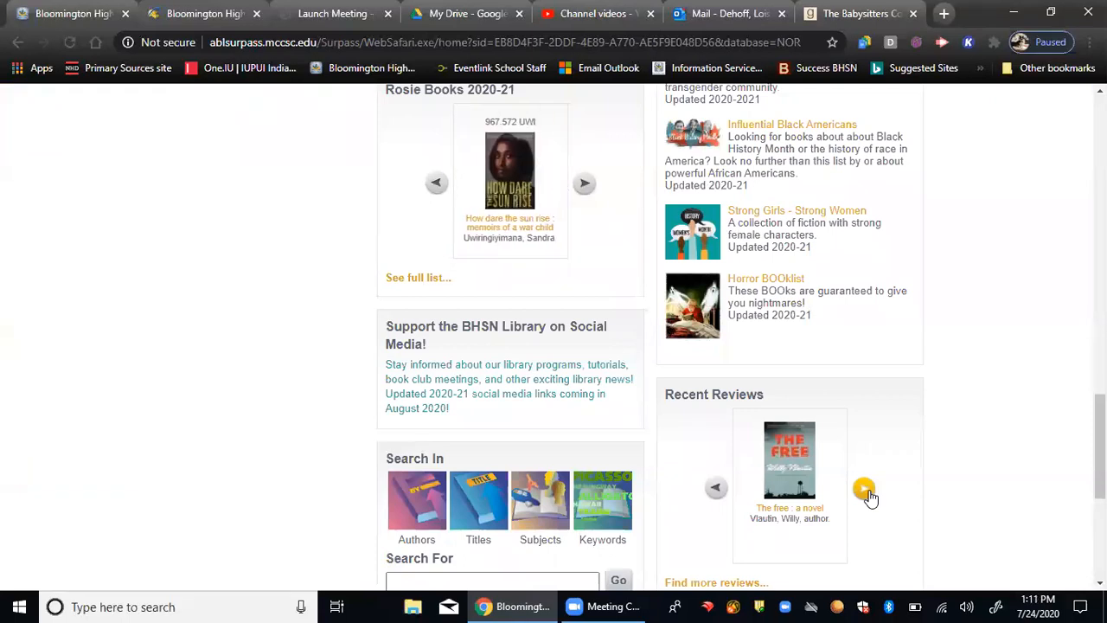
left_click(864, 488)
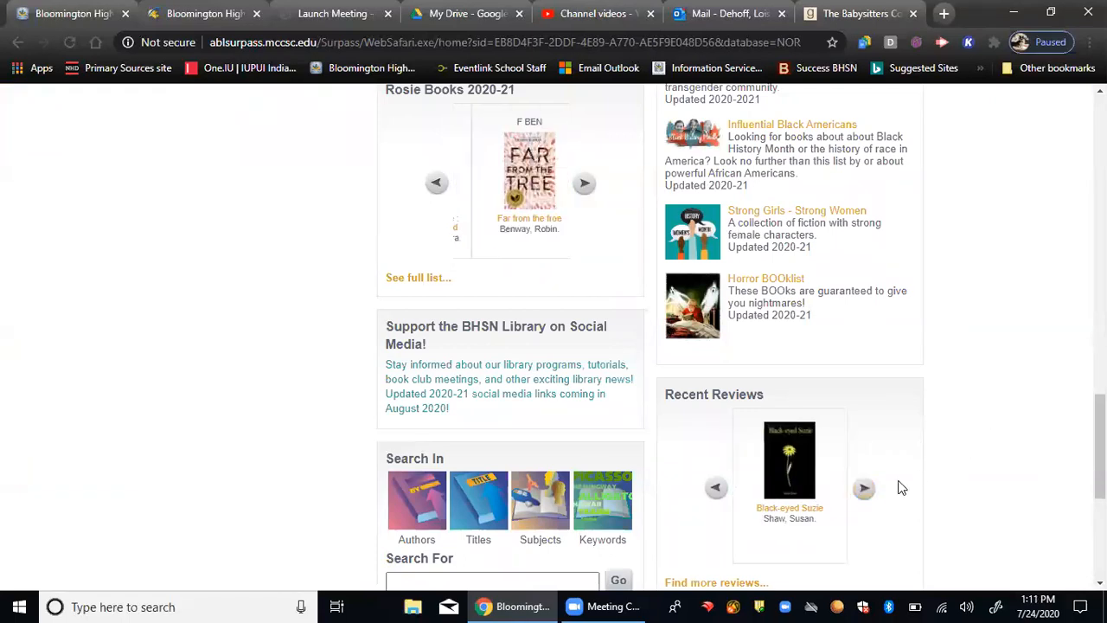
scroll("down", 3)
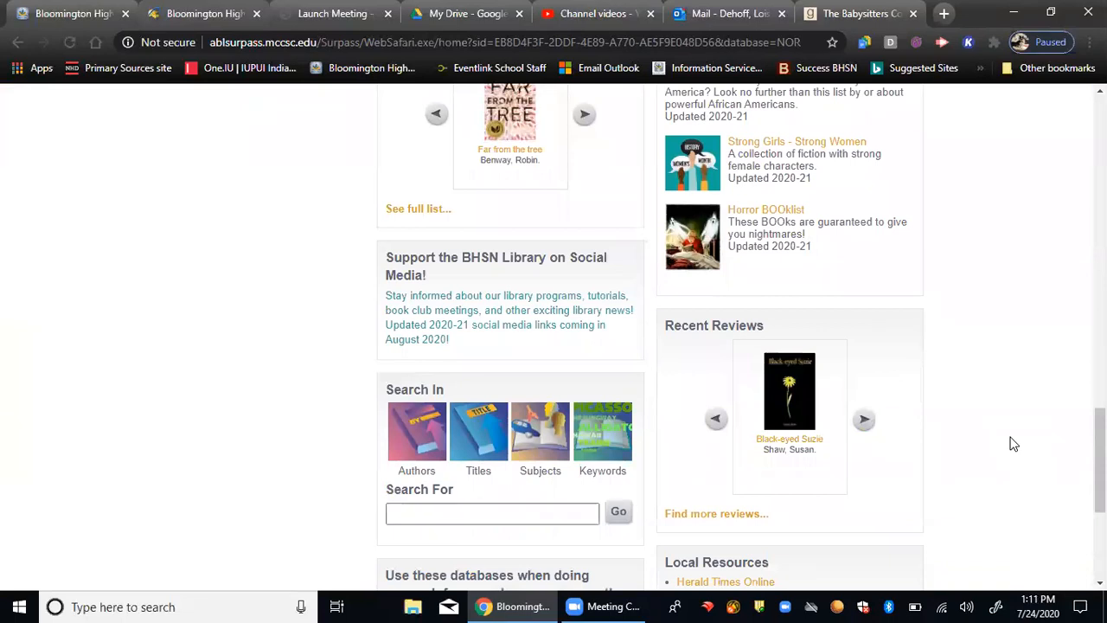
scroll("down", 3)
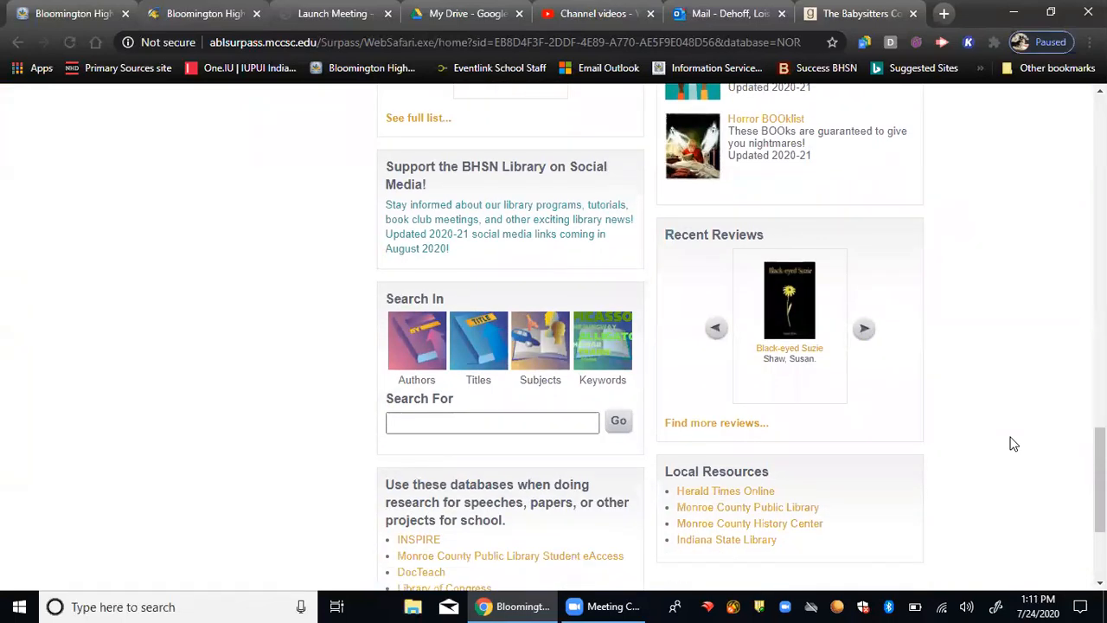